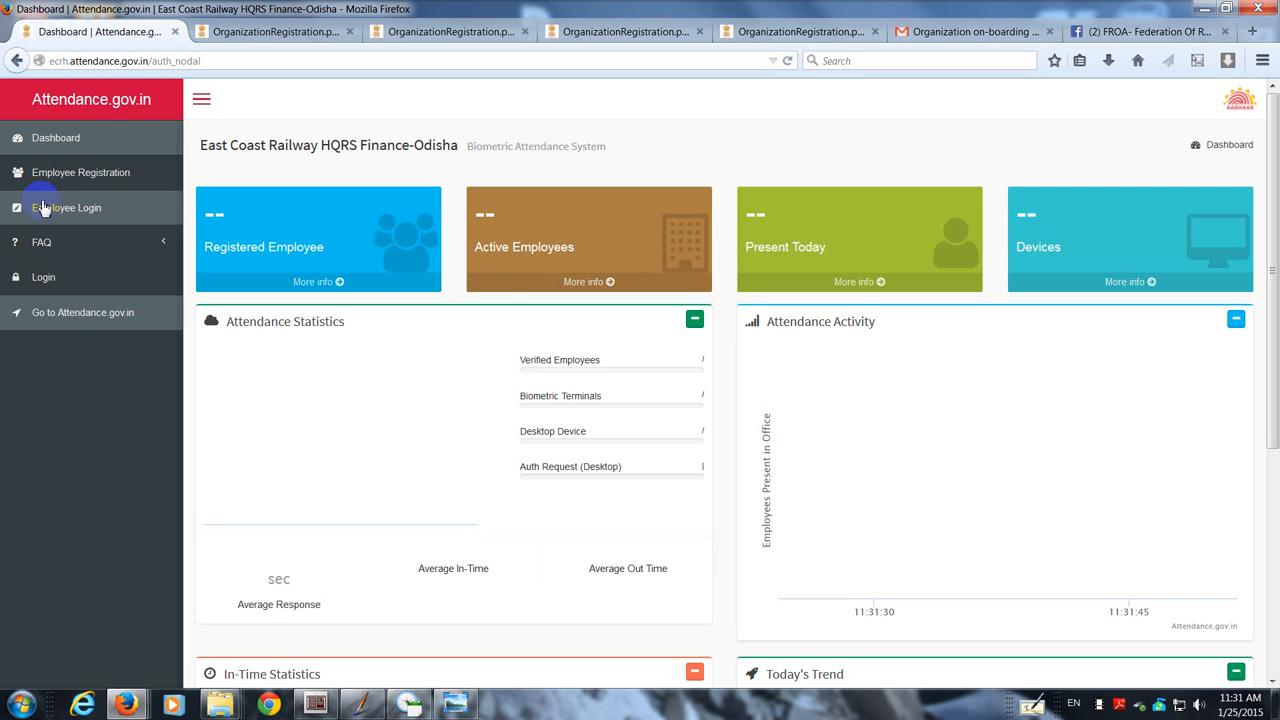
mouse_move(85, 180)
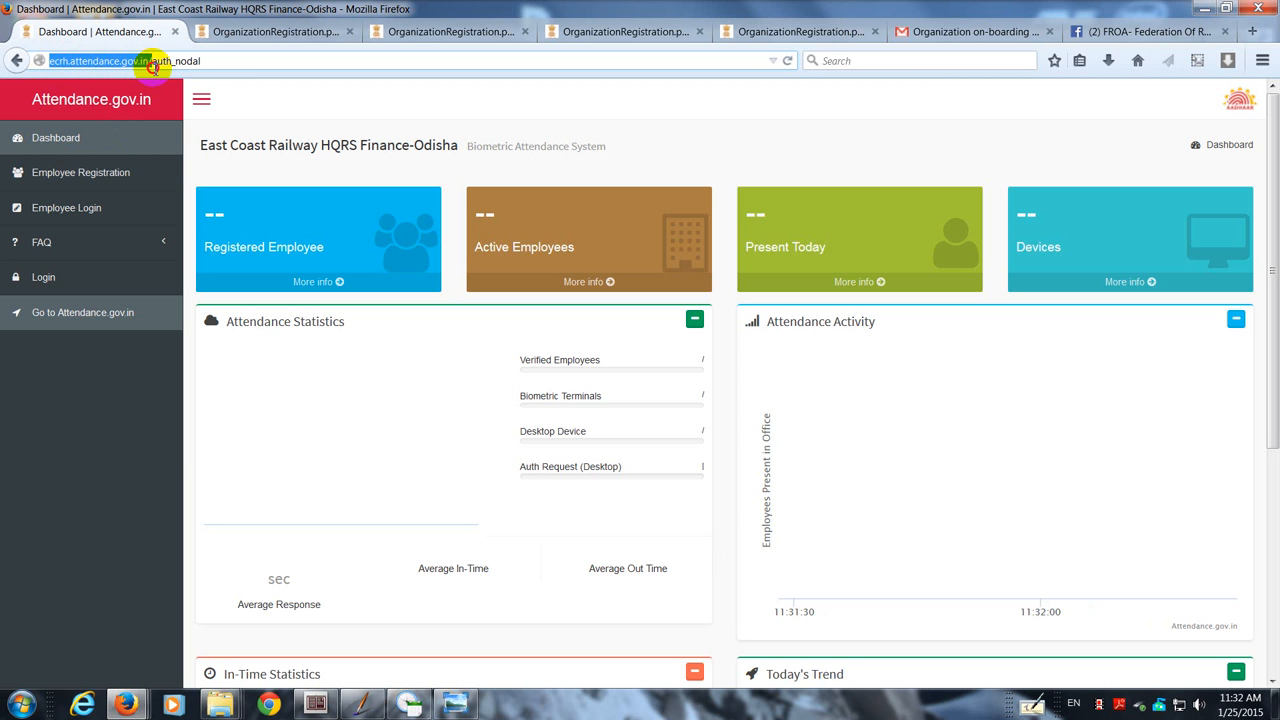
- Open the blank Employee Registration form and trigger its mobile number validation warning
left_click(56, 138)
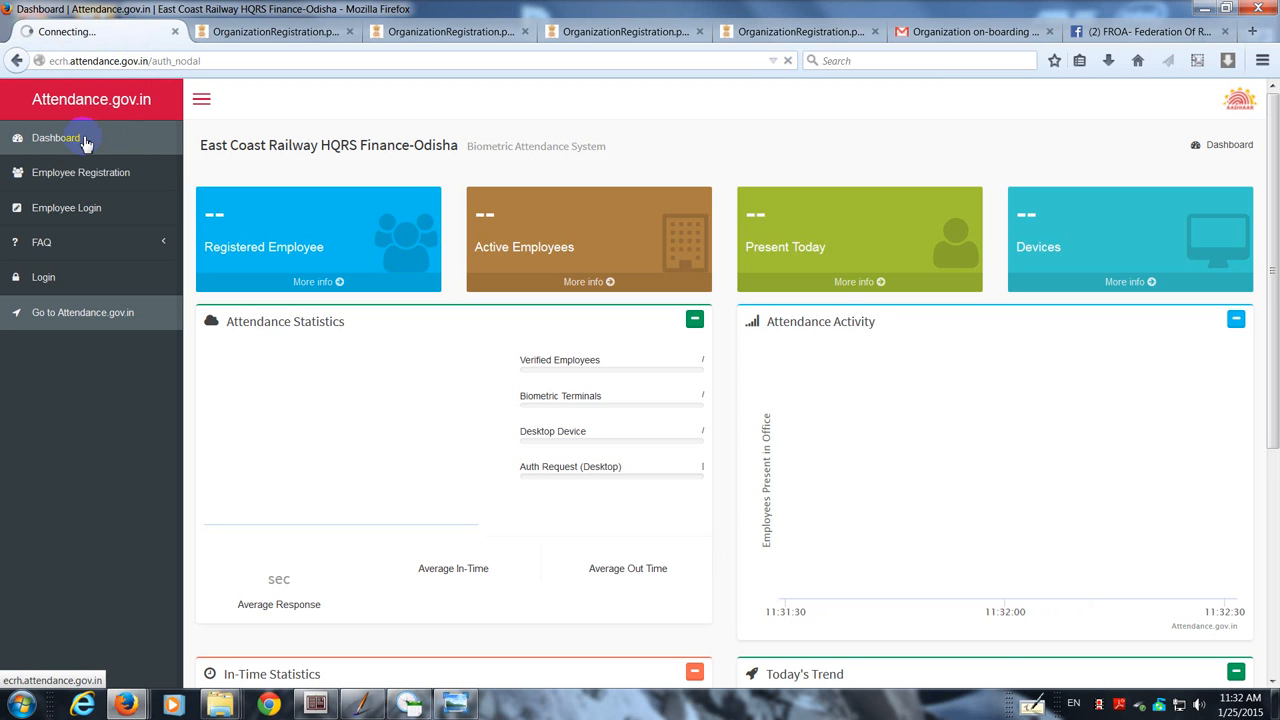
left_click(56, 137)
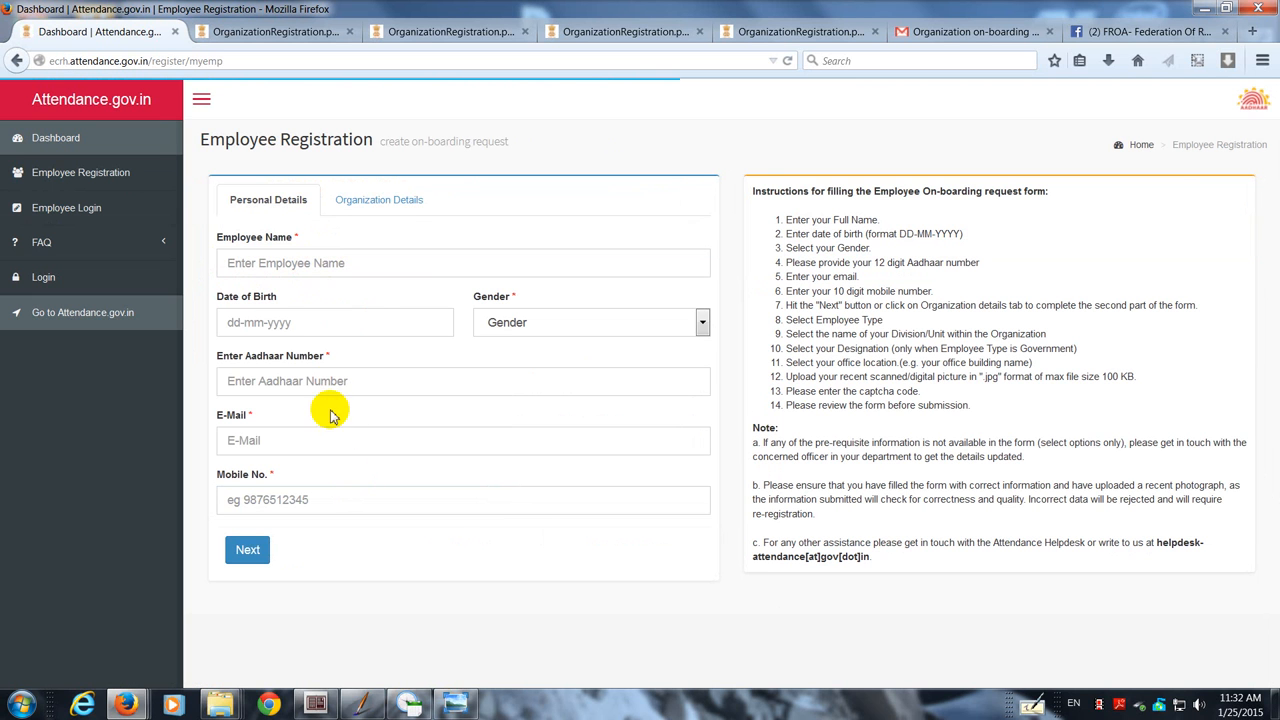
left_click(463, 381)
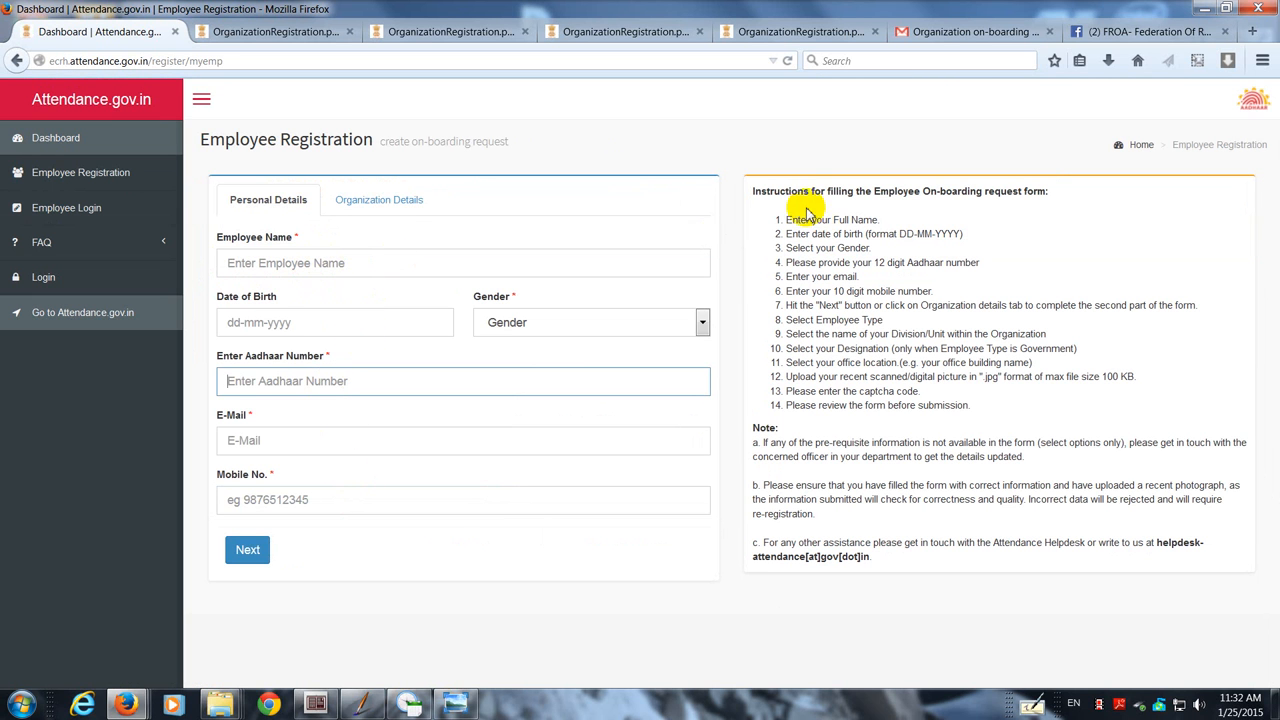
left_click_drag(805, 210, 970, 410)
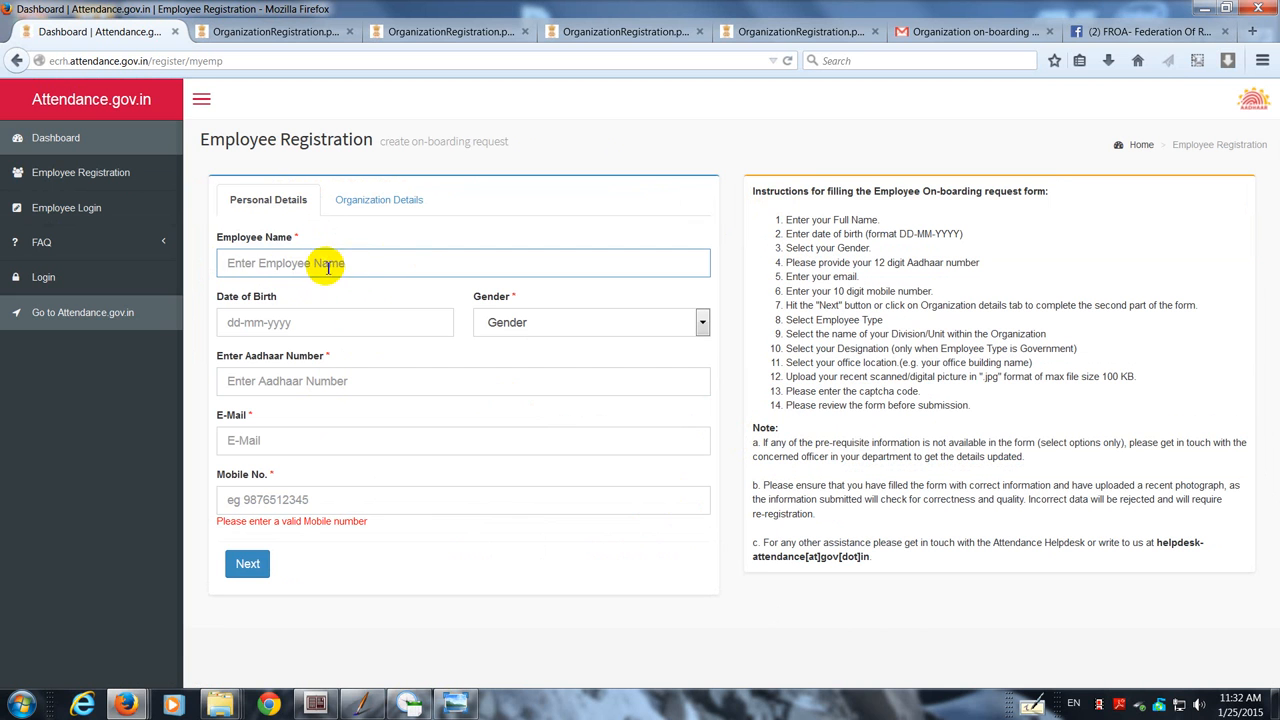
mouse_move(272, 414)
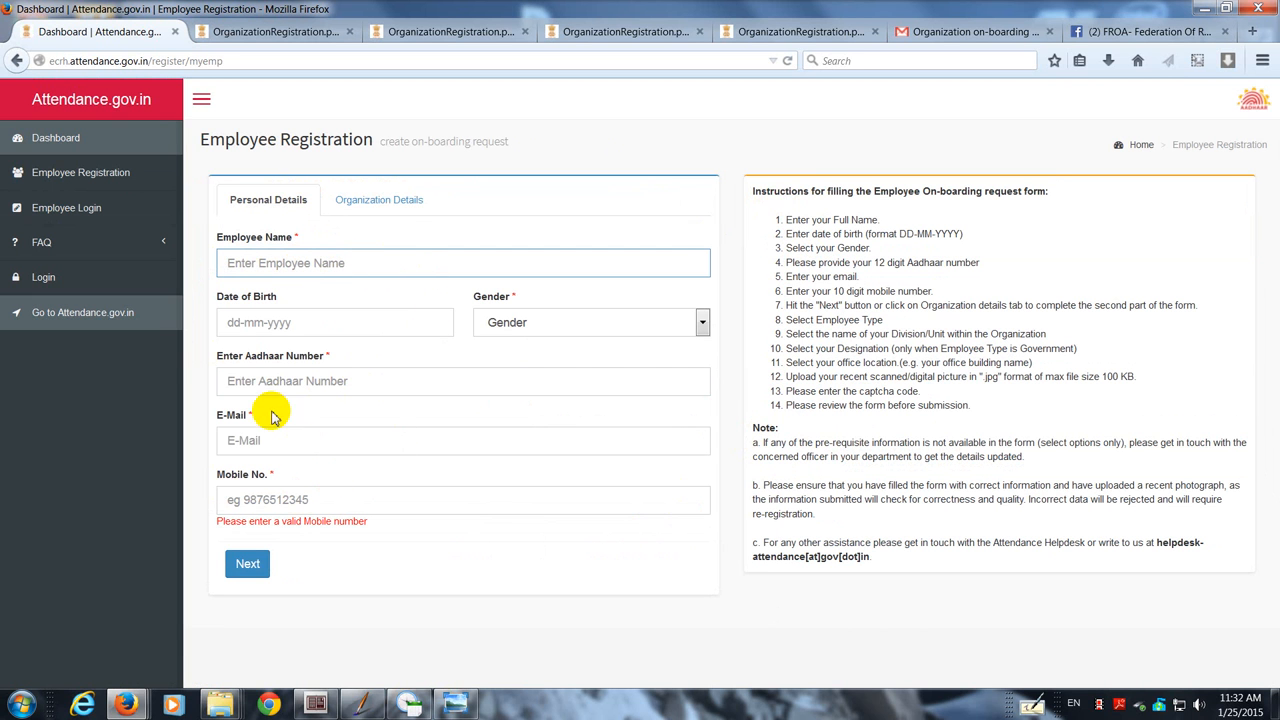
mouse_move(248, 390)
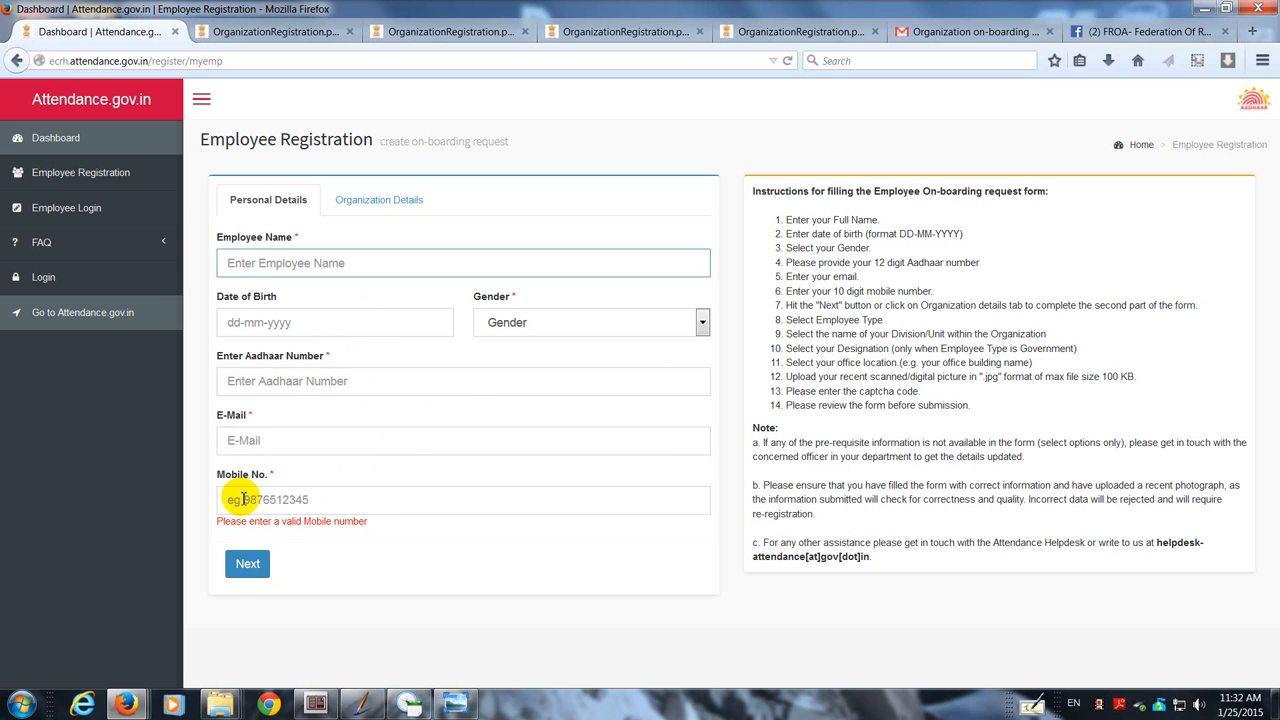
mouse_move(333, 360)
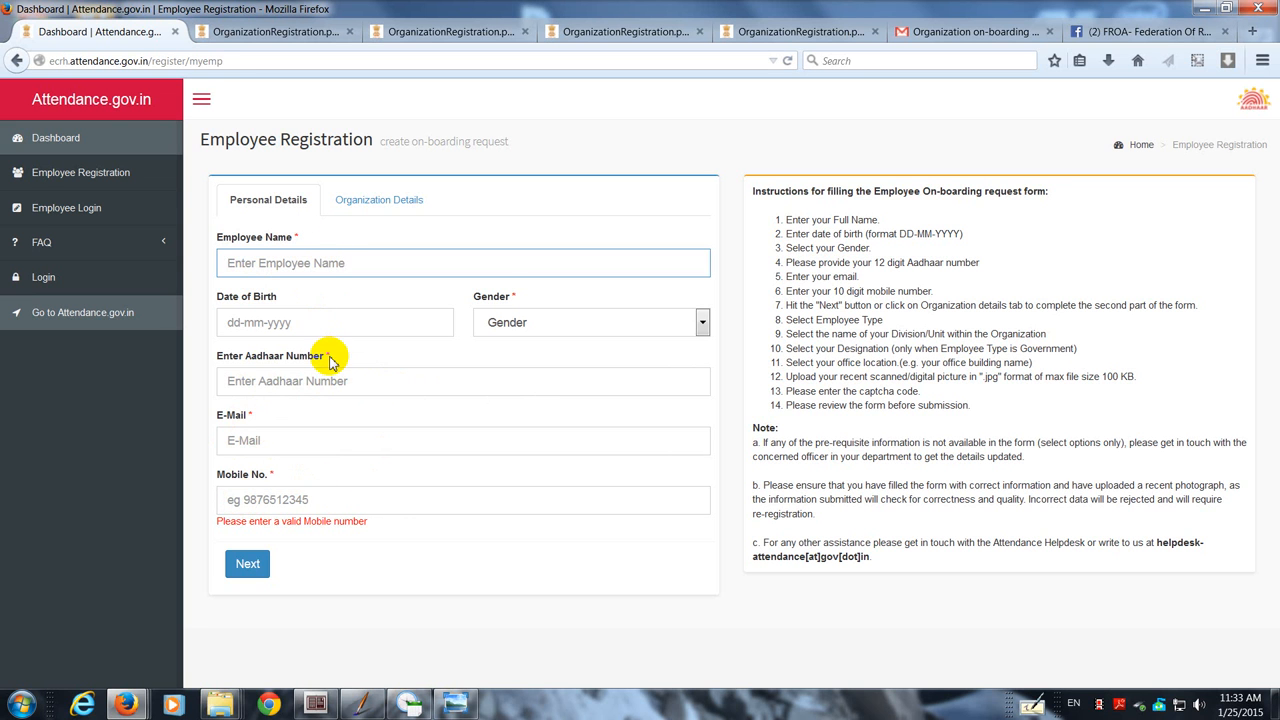
mouse_move(332, 462)
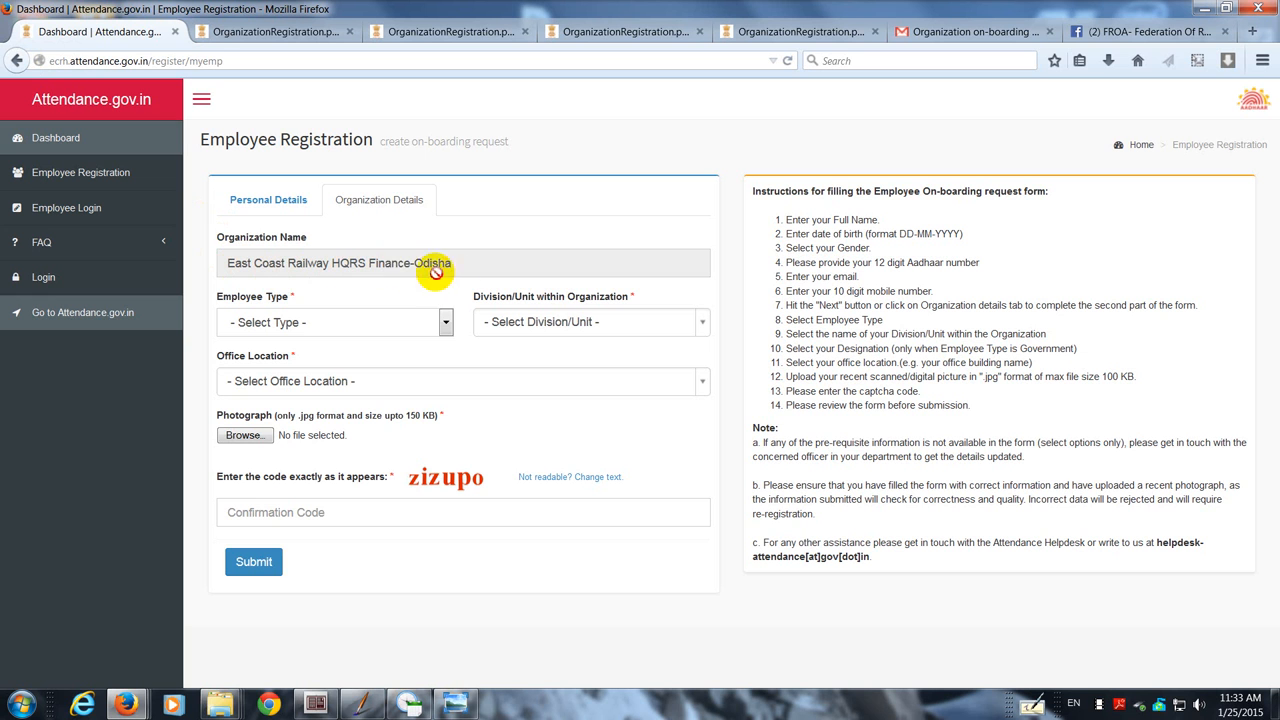
mouse_move(398, 333)
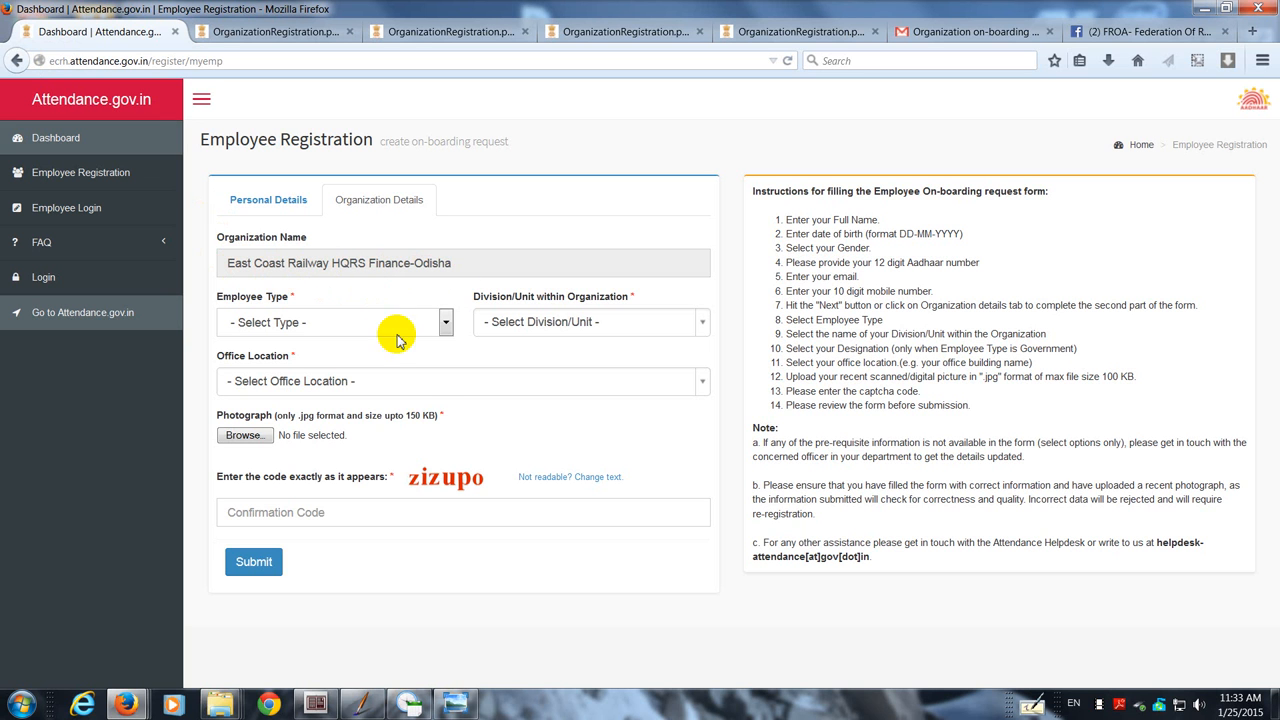
mouse_move(701, 387)
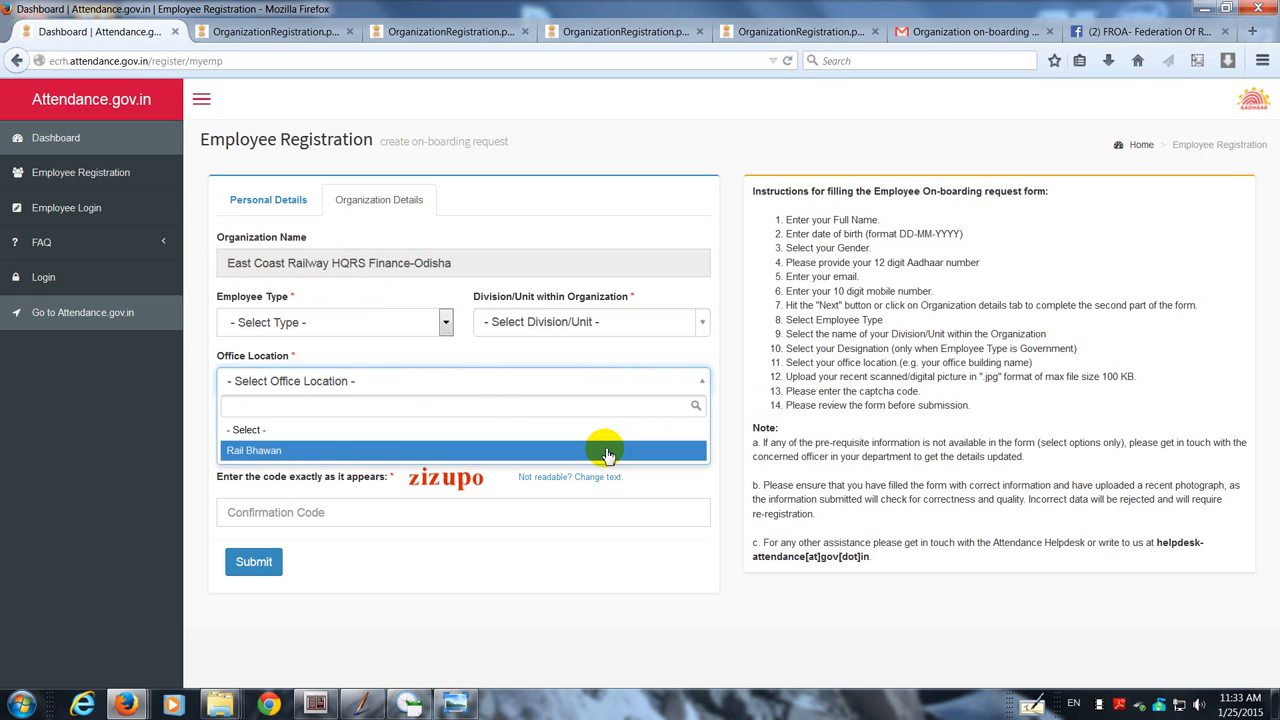
- Browse the Employee Type options on the Organization Details page without selecting one
left_click(446, 322)
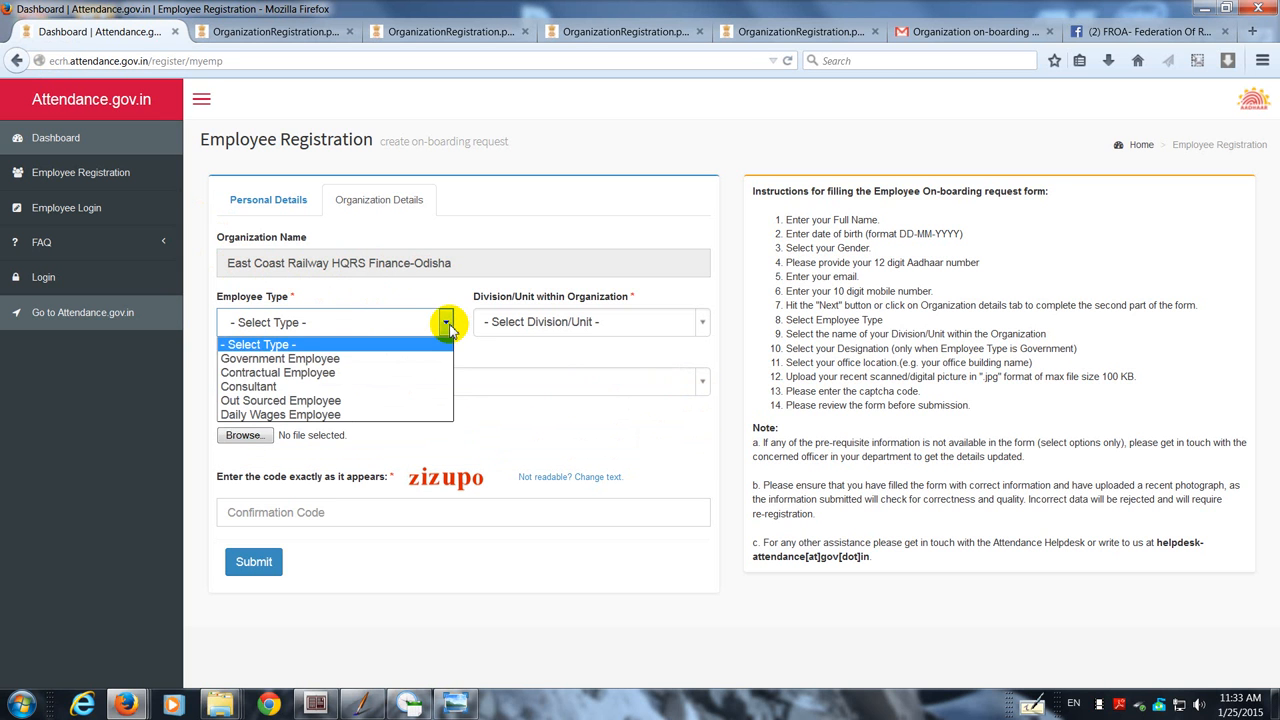
mouse_move(385, 414)
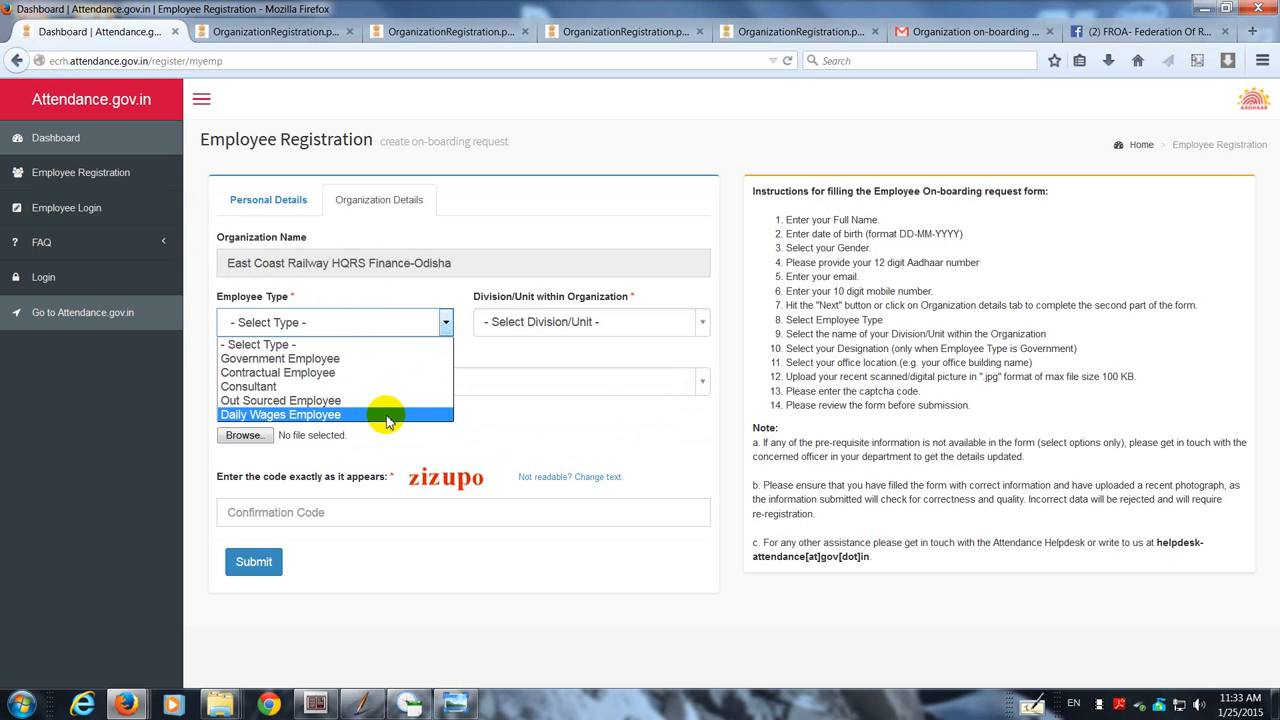
mouse_move(380, 400)
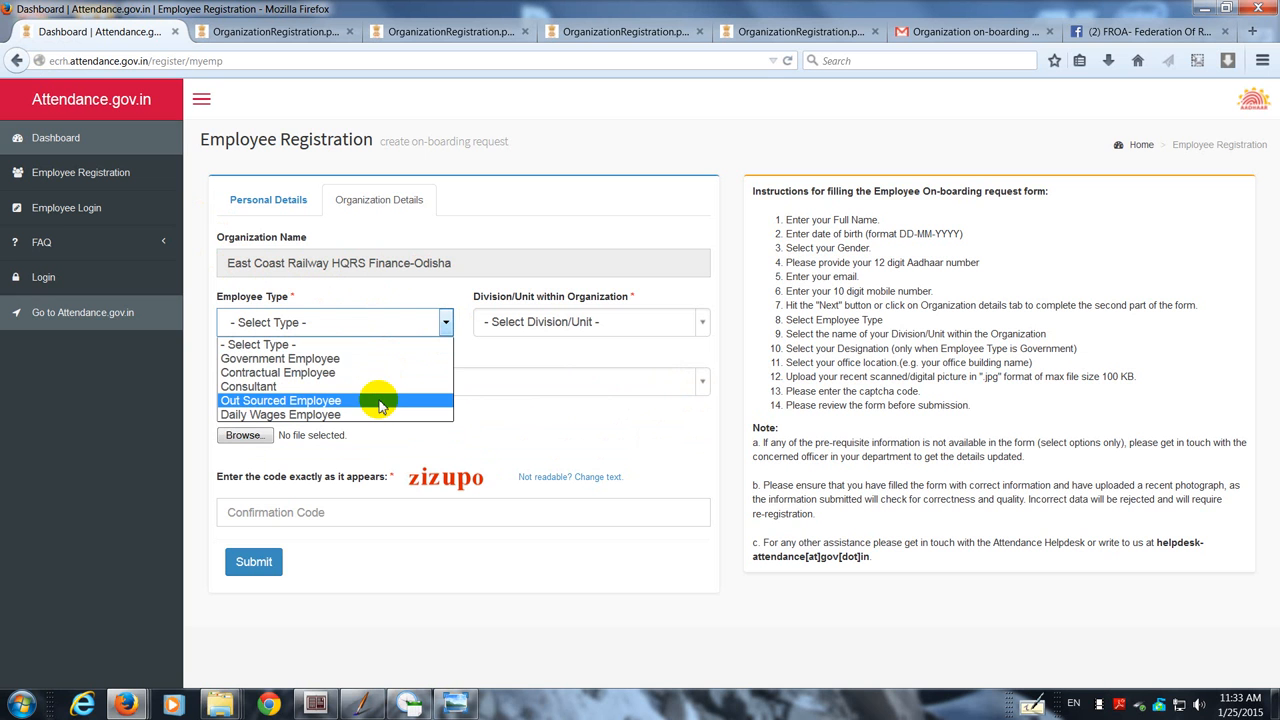
mouse_move(363, 358)
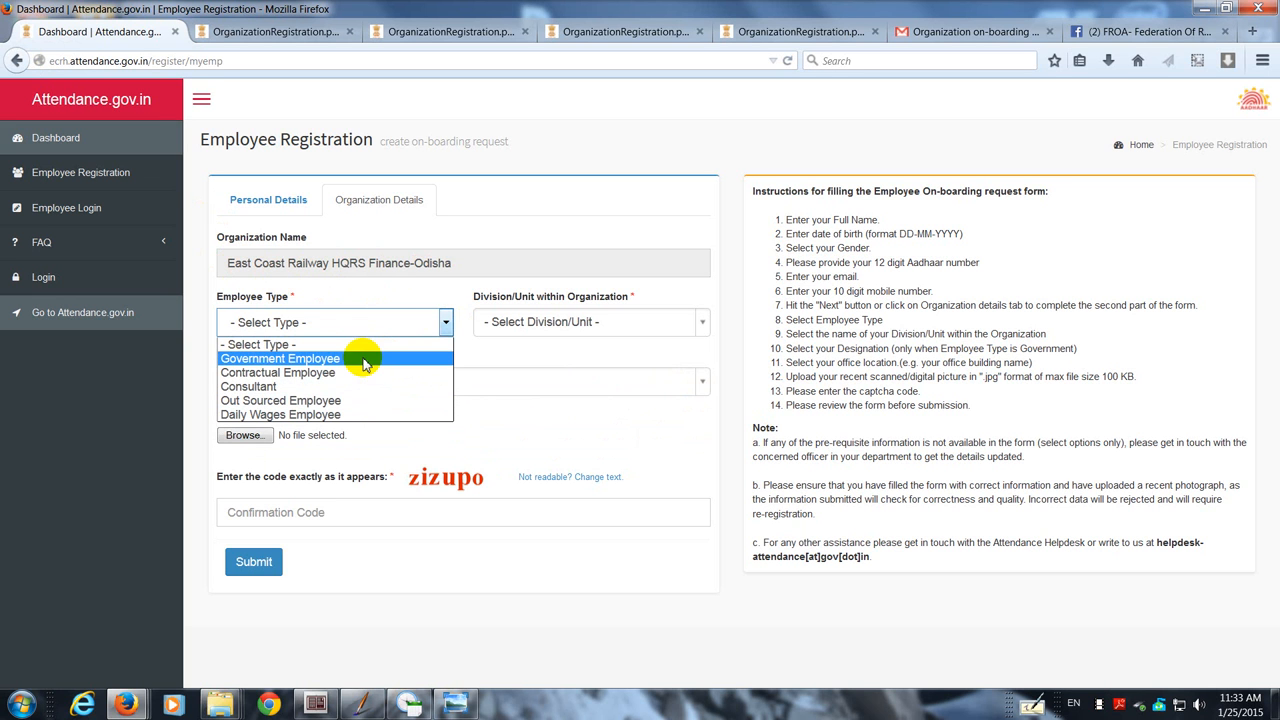
mouse_move(350, 368)
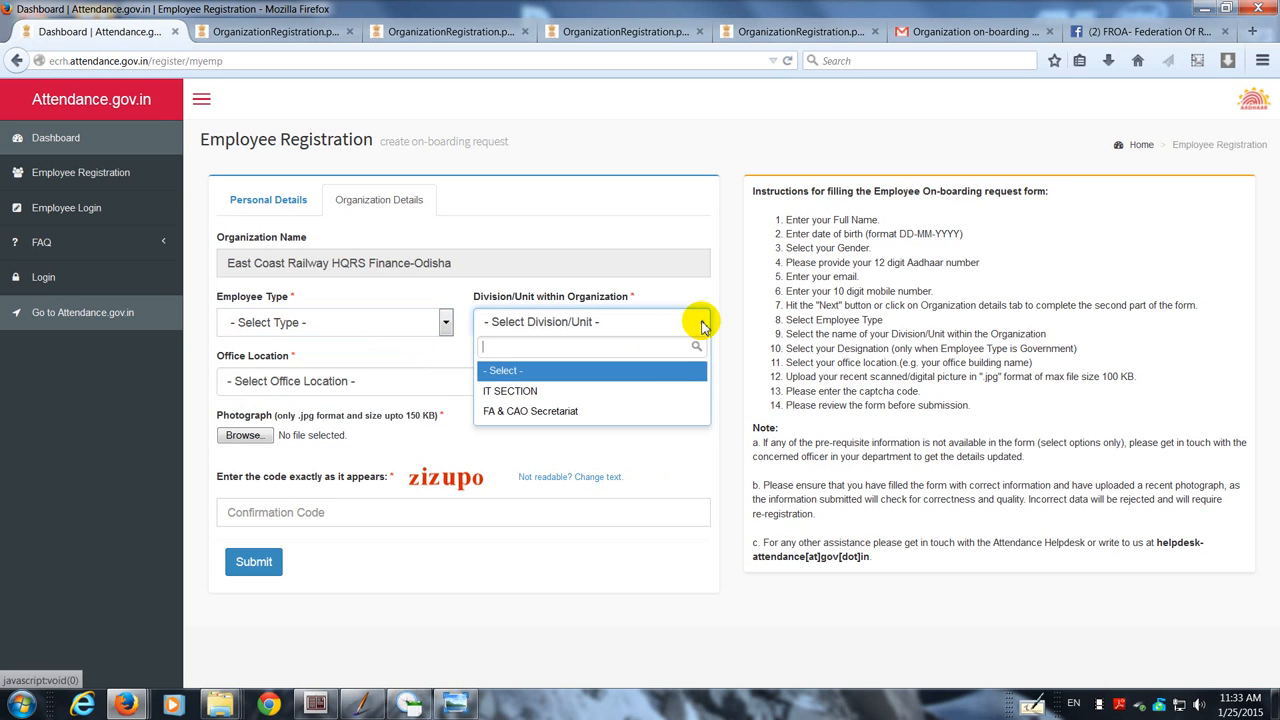
mouse_move(630, 411)
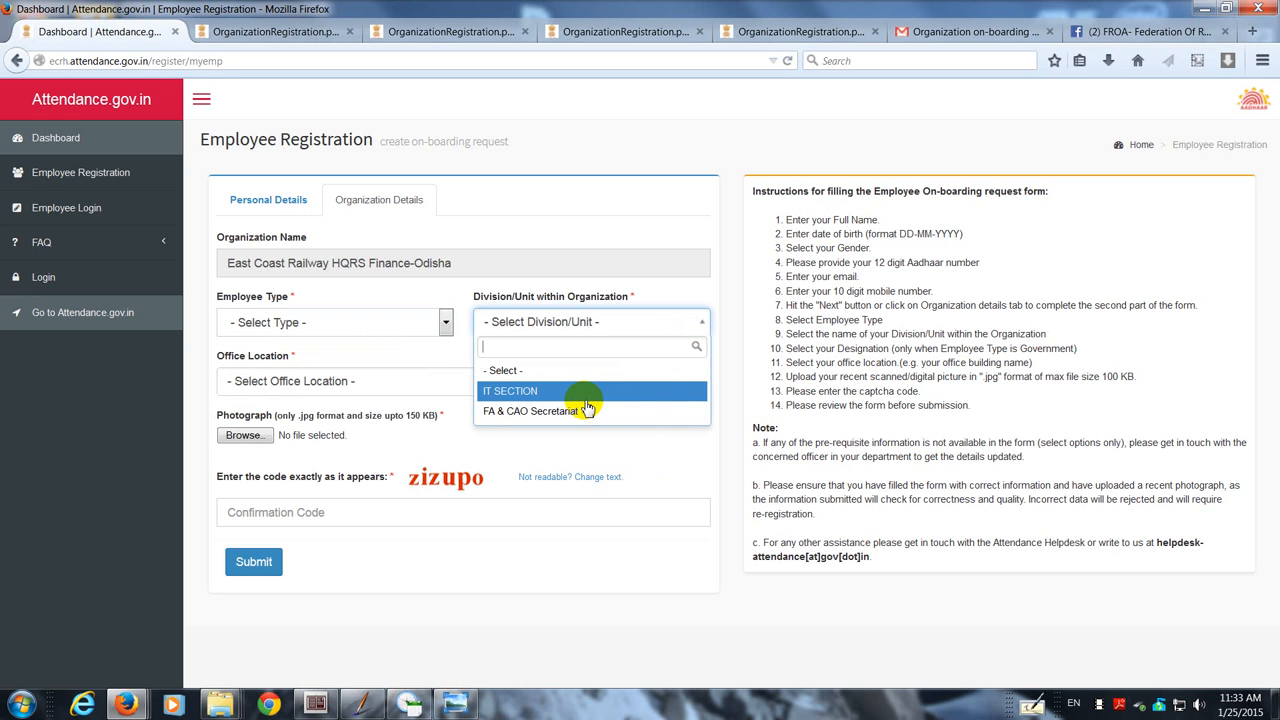
mouse_move(595, 410)
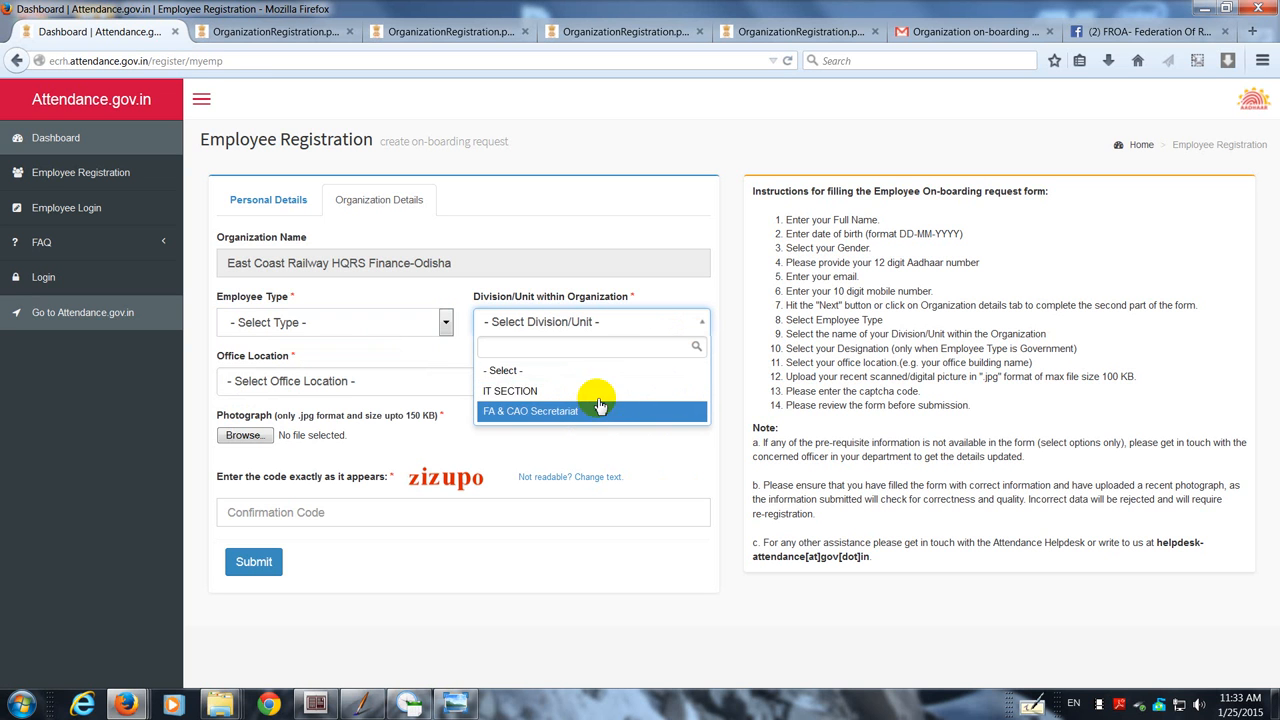
mouse_move(435, 361)
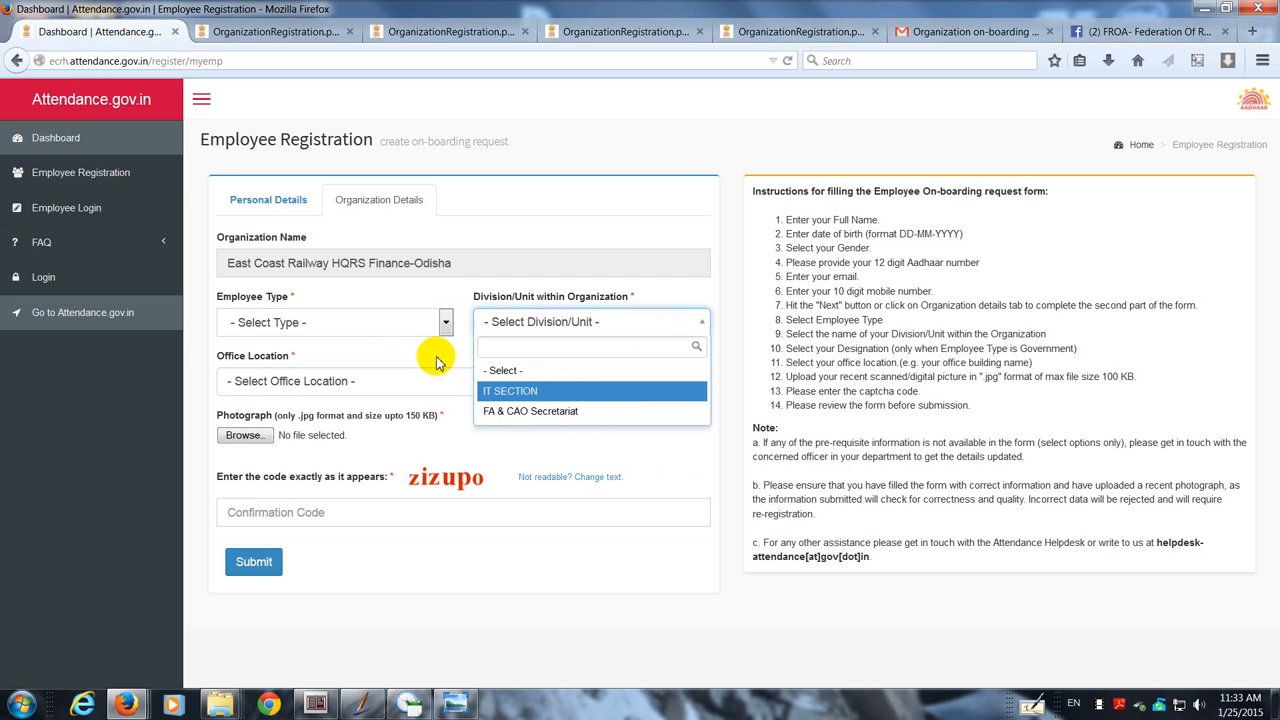
mouse_move(519, 411)
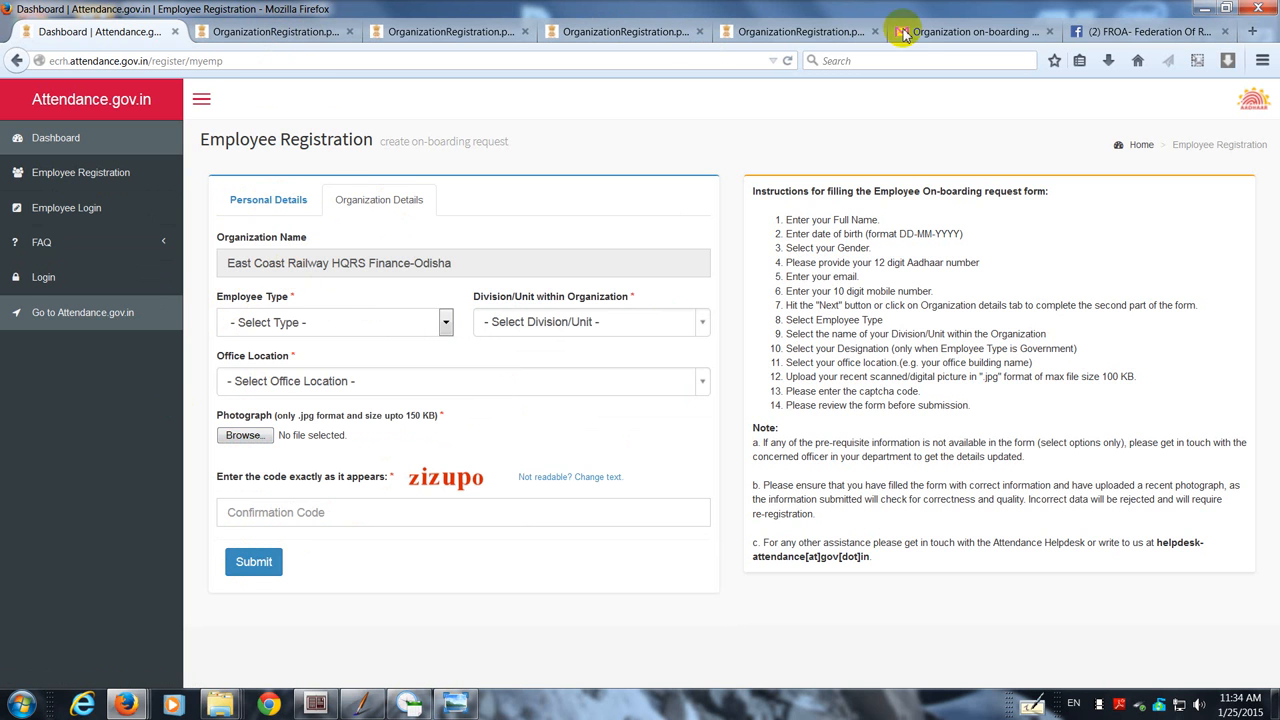
left_click(970, 31)
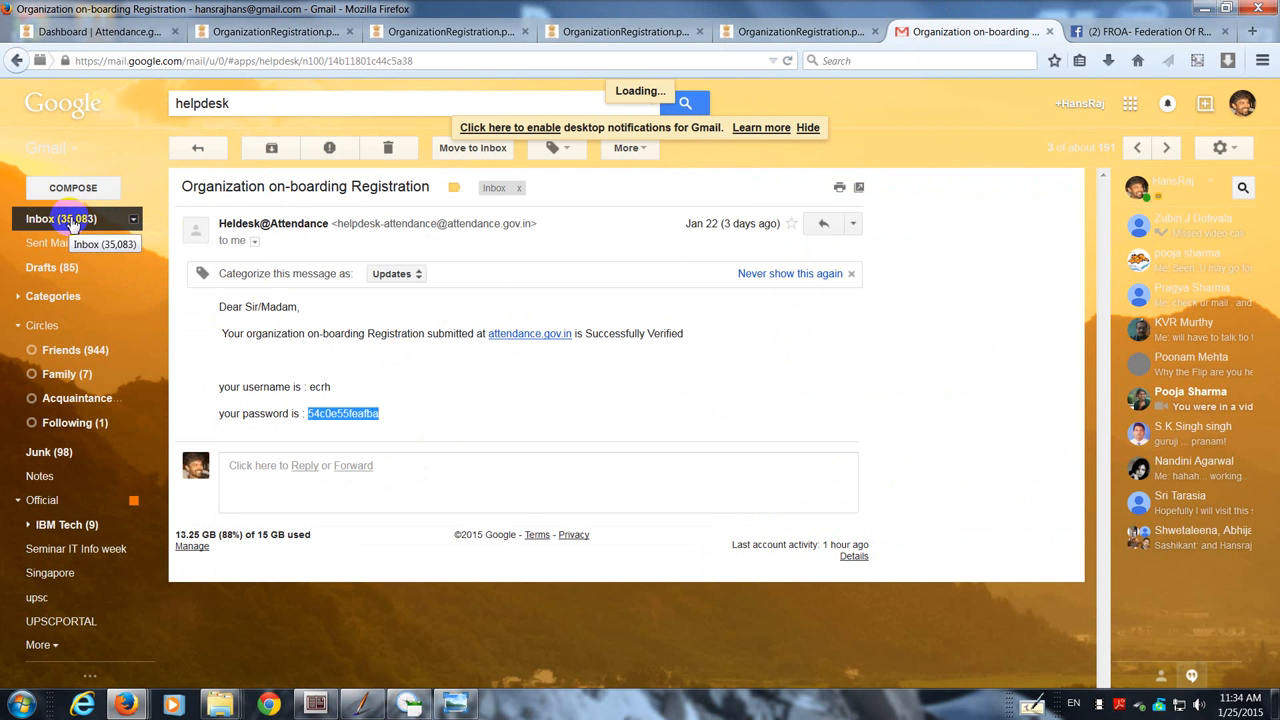
left_click(40, 218)
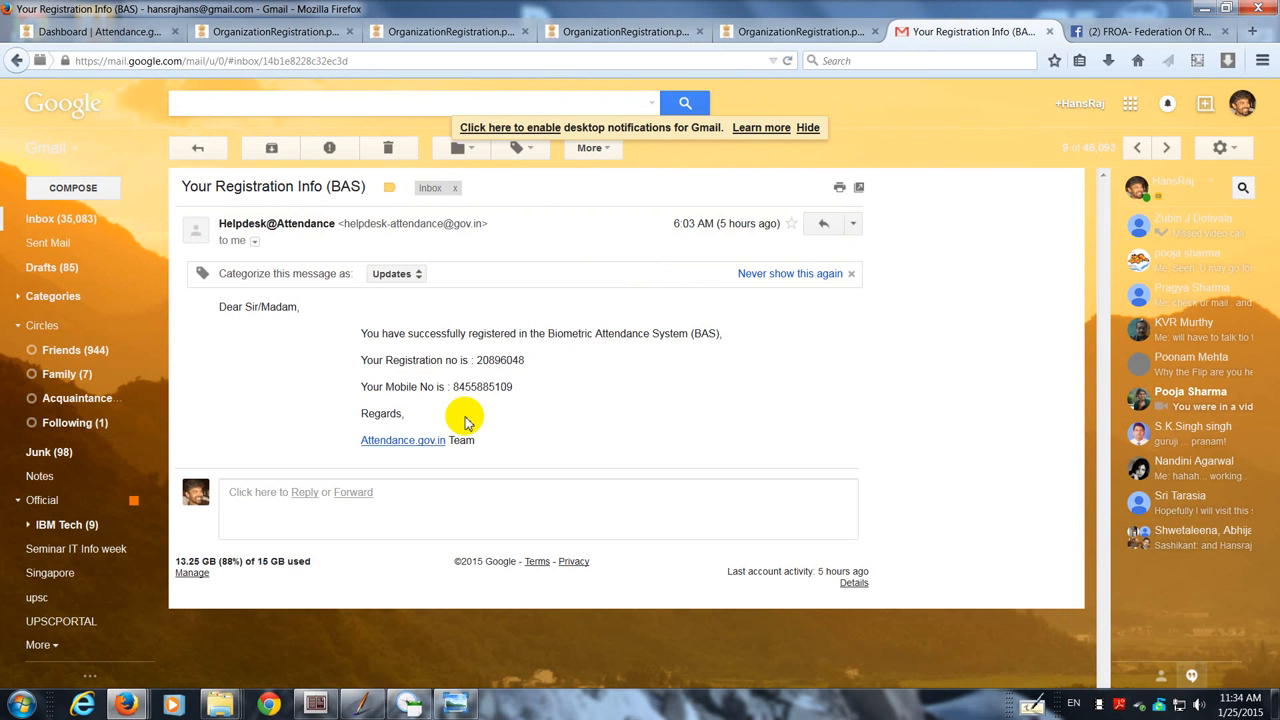
mouse_move(582, 340)
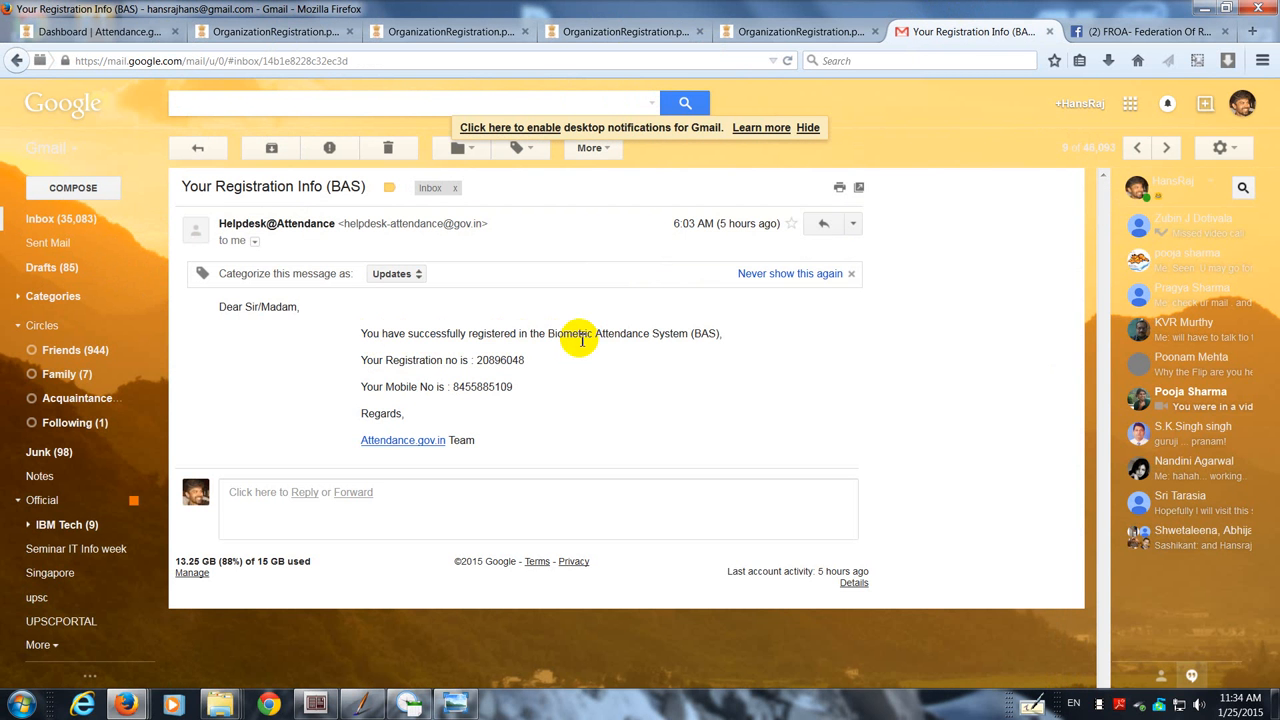
mouse_move(440, 386)
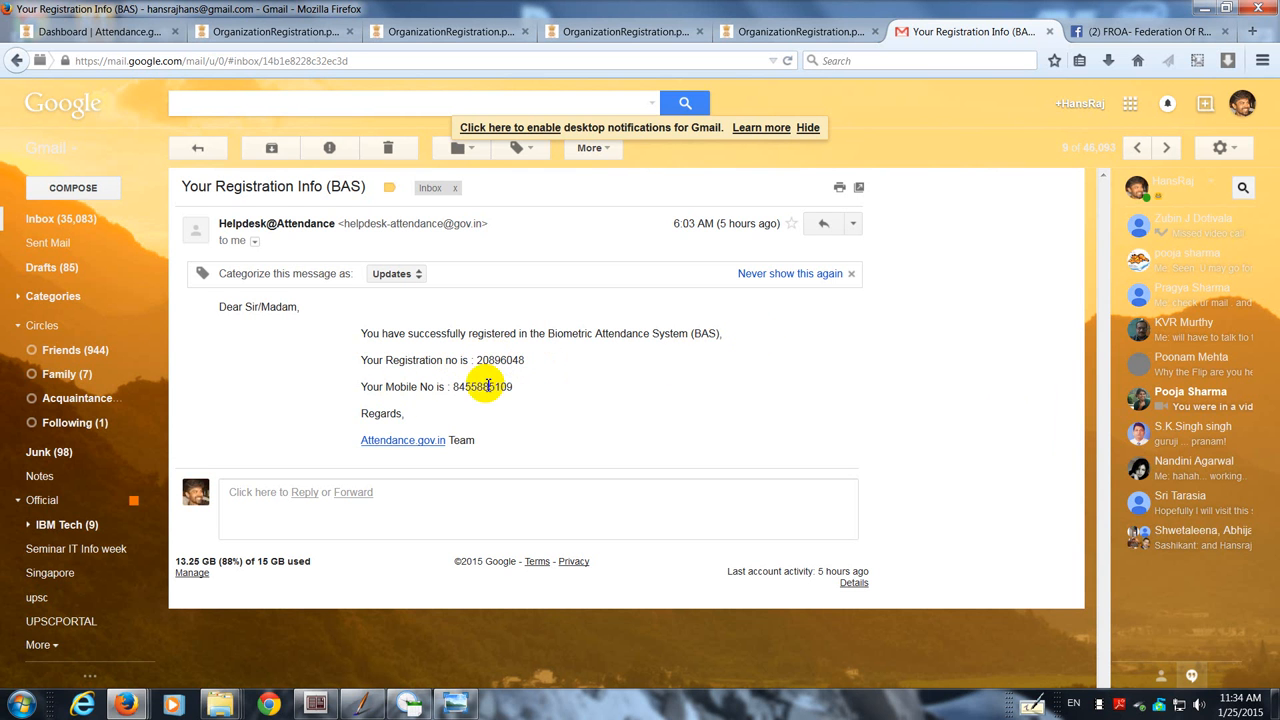
mouse_move(402, 440)
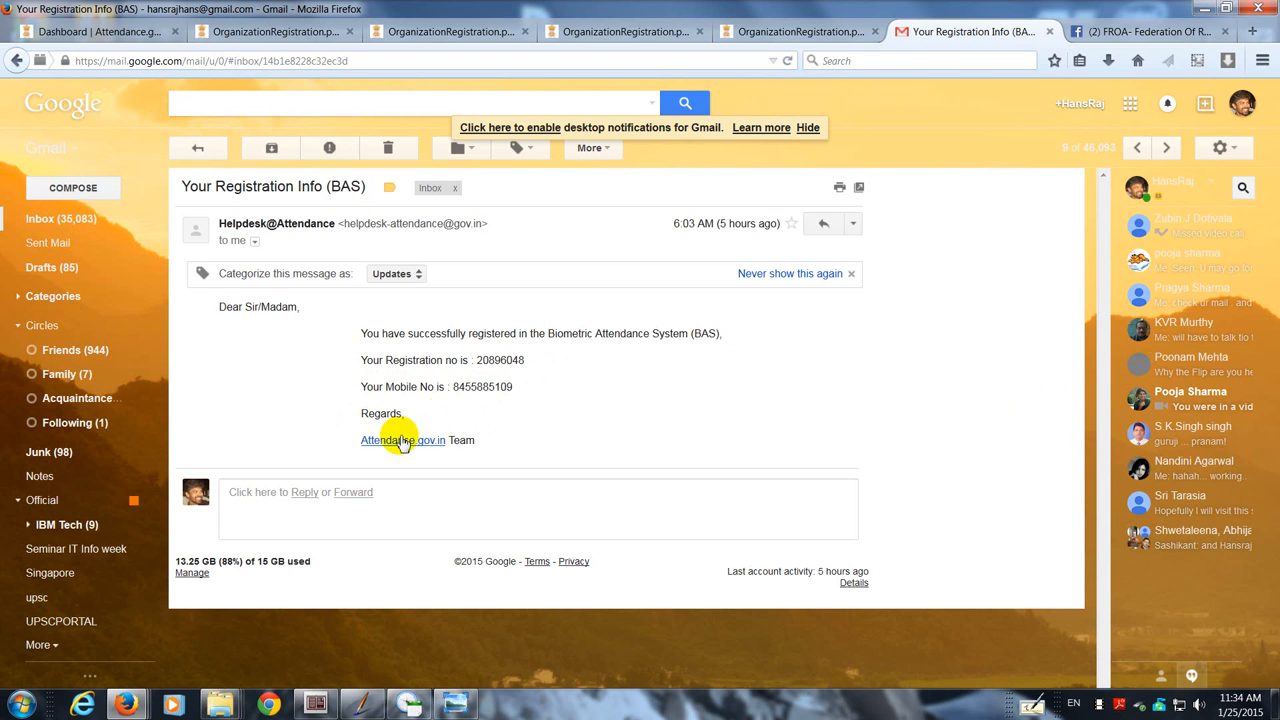
mouse_move(378, 483)
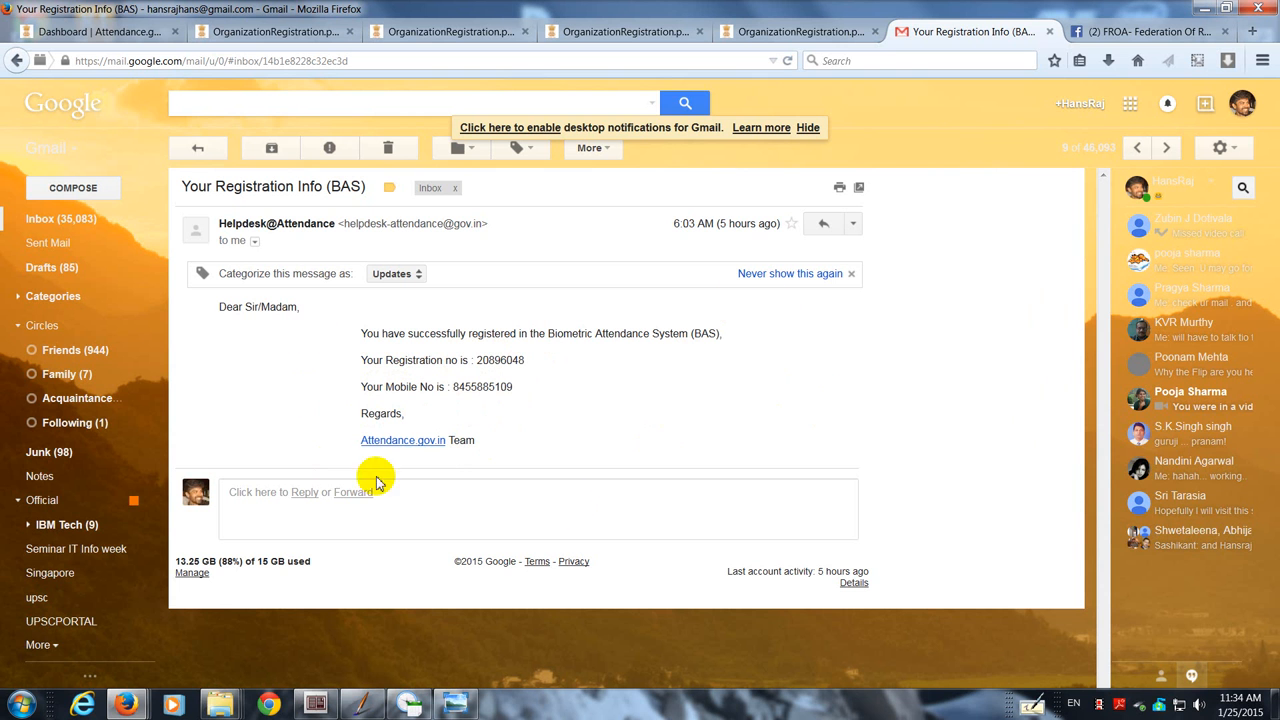
mouse_move(308, 398)
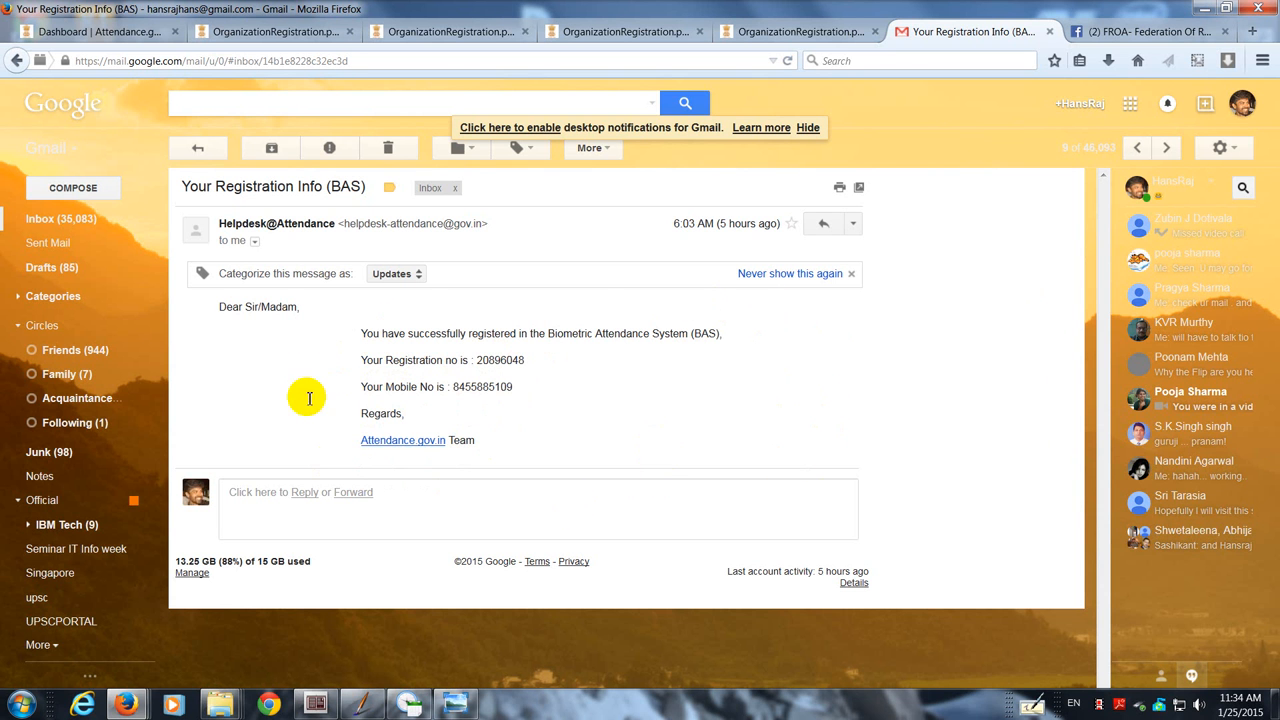
mouse_move(520, 492)
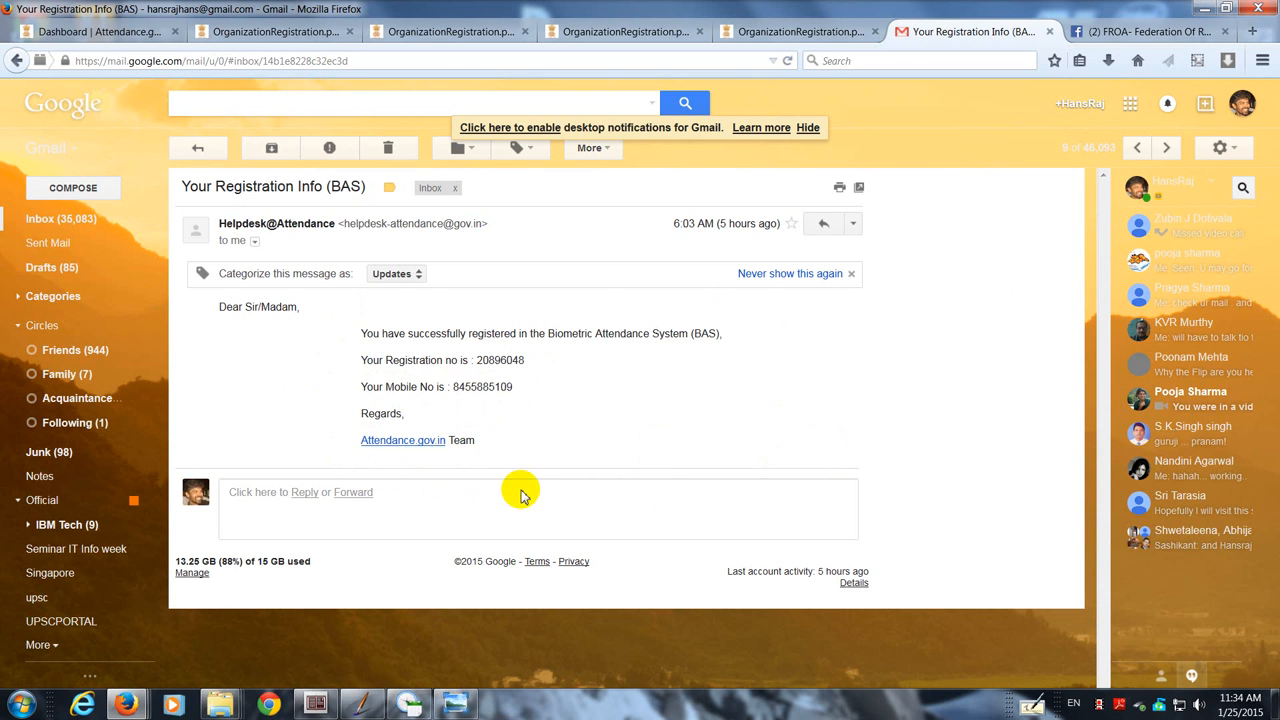
mouse_move(358, 353)
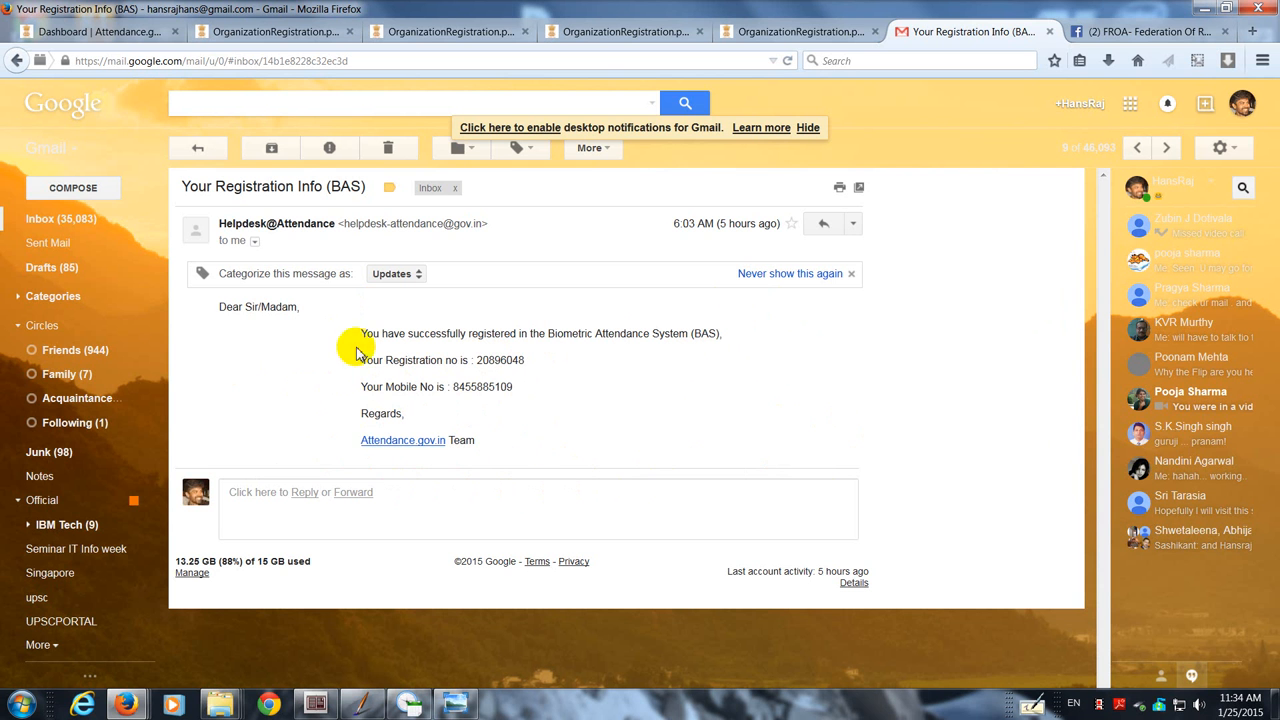
mouse_move(72, 218)
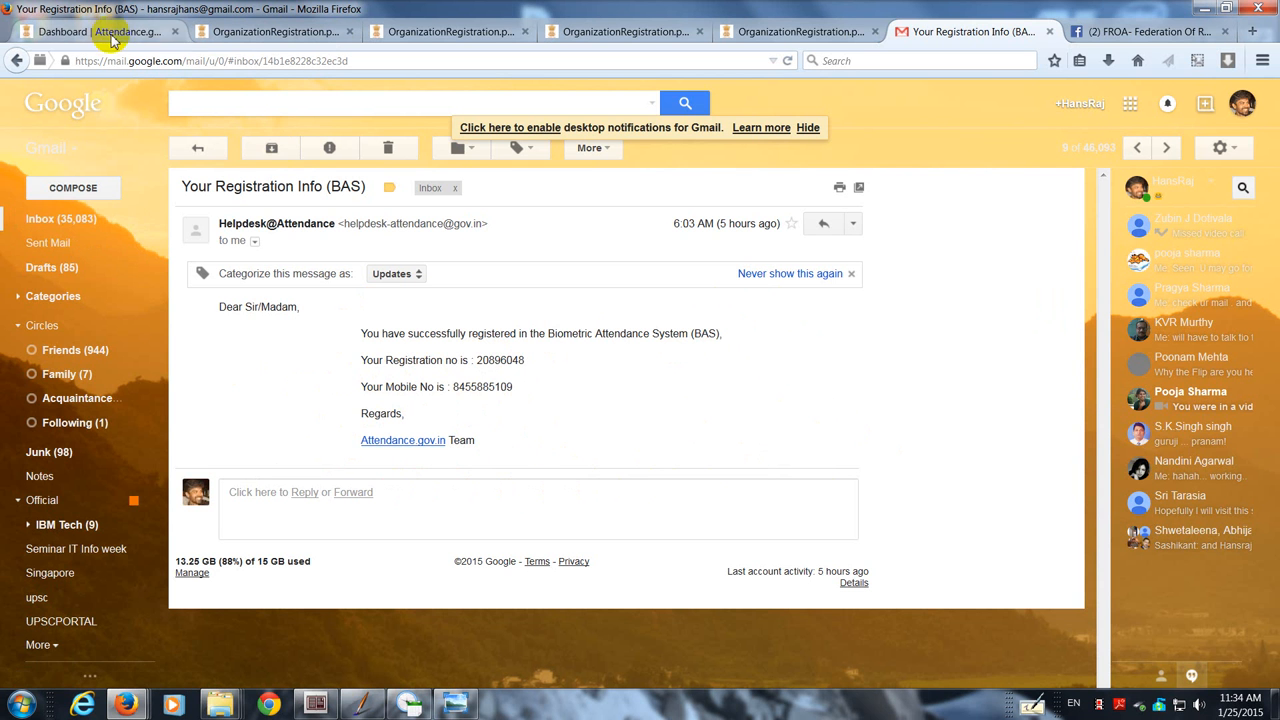
left_click(100, 31)
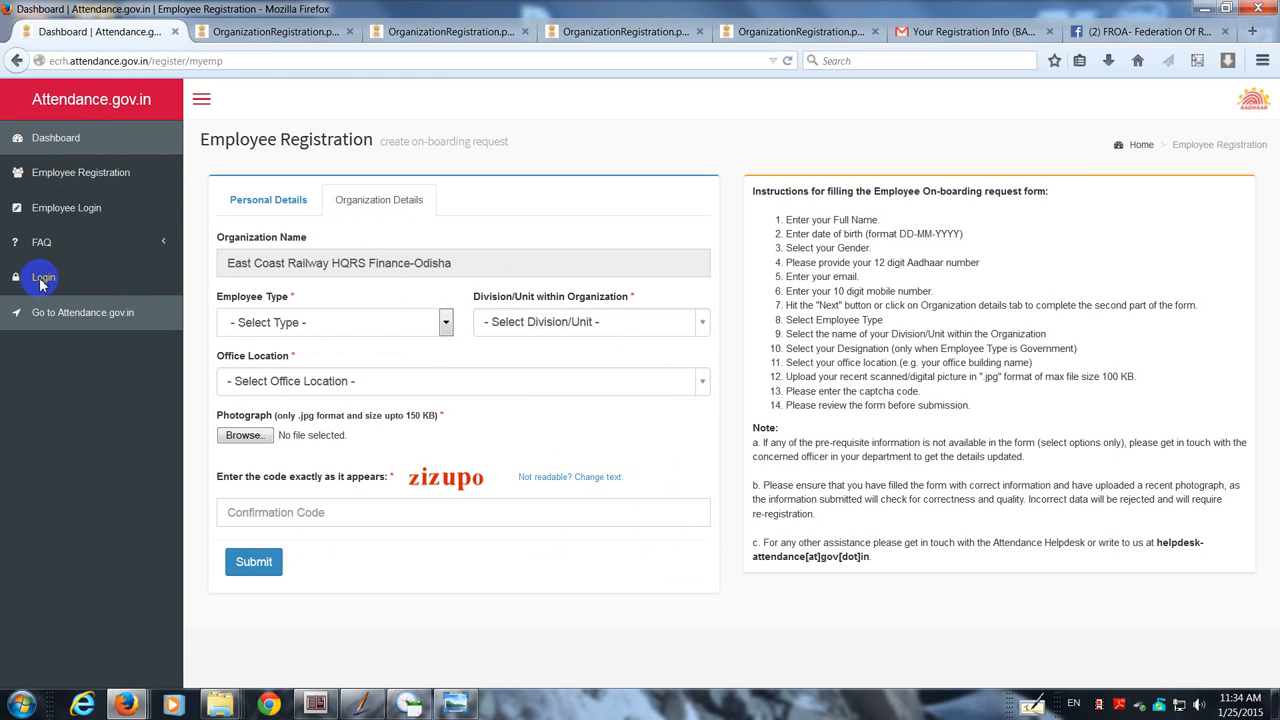
mouse_move(237, 356)
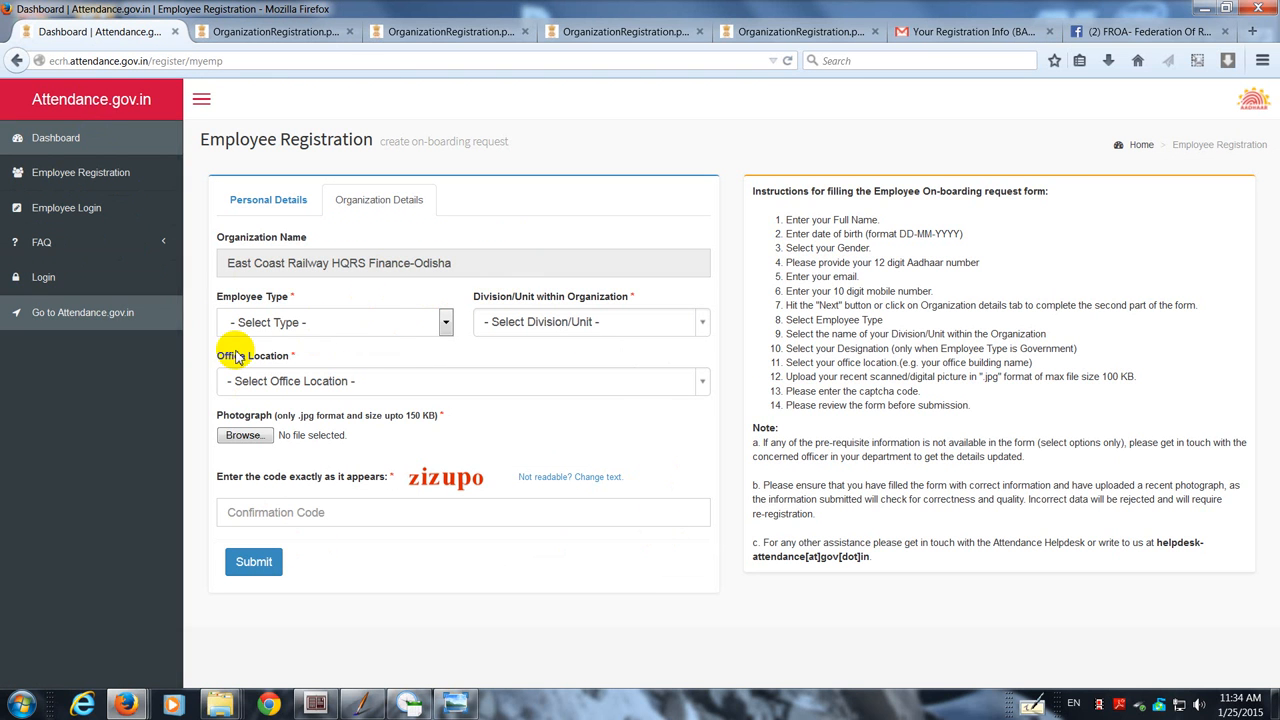
mouse_move(105, 290)
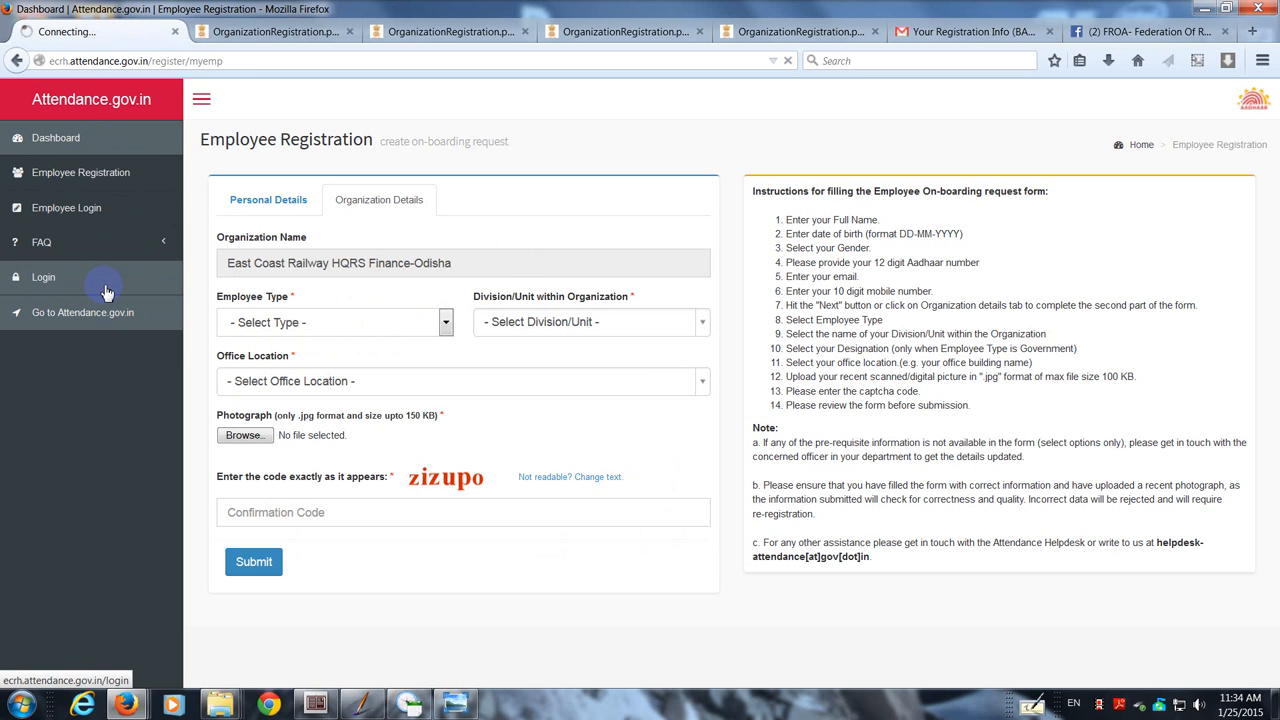
left_click(43, 277)
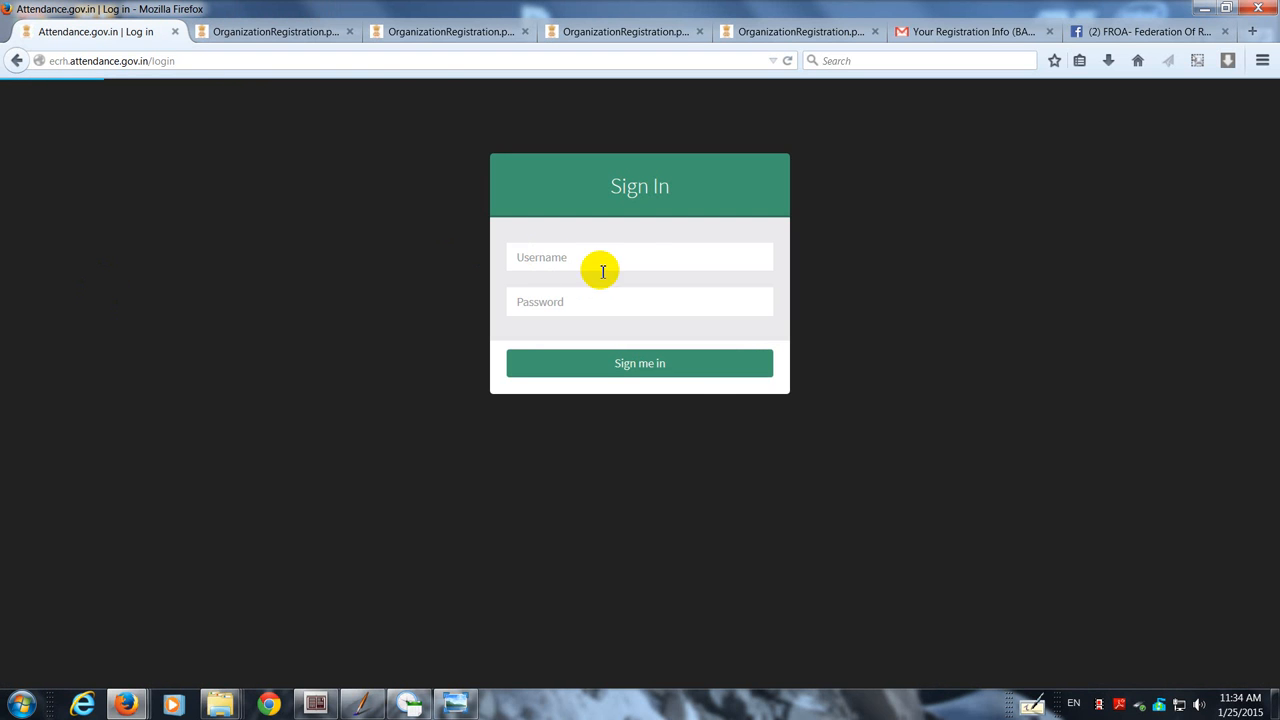
mouse_move(550, 266)
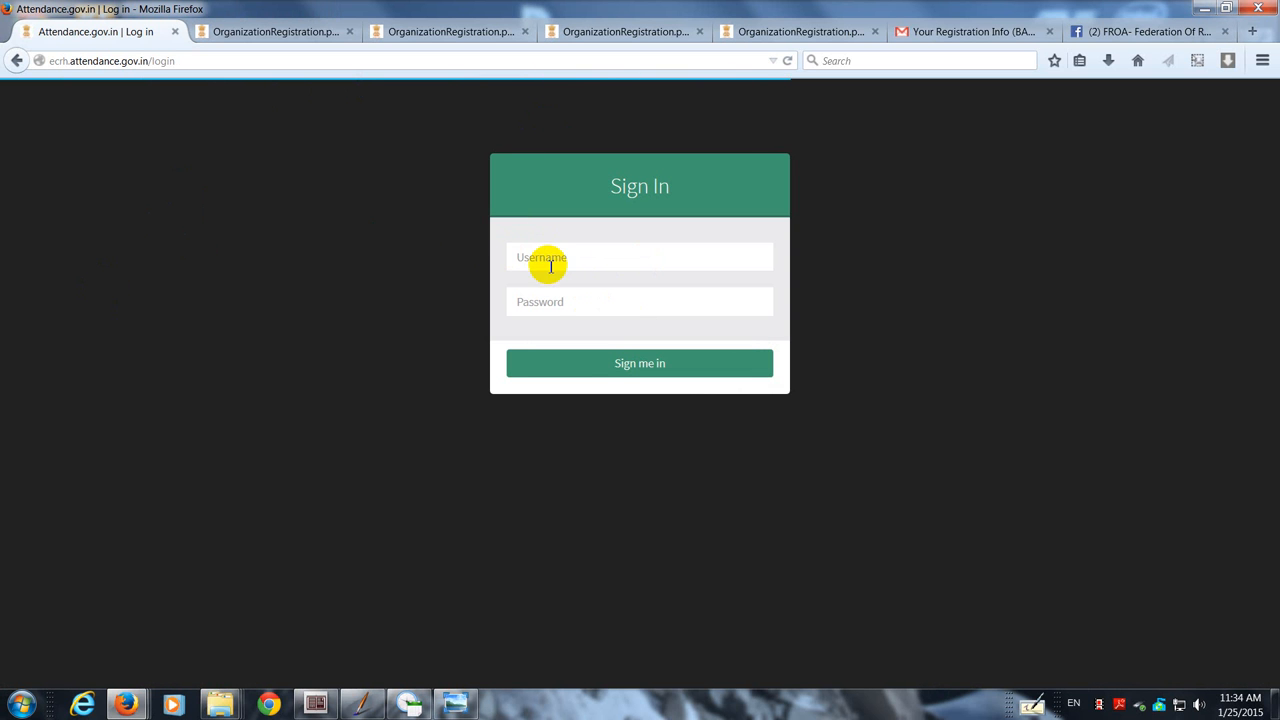
mouse_move(592, 283)
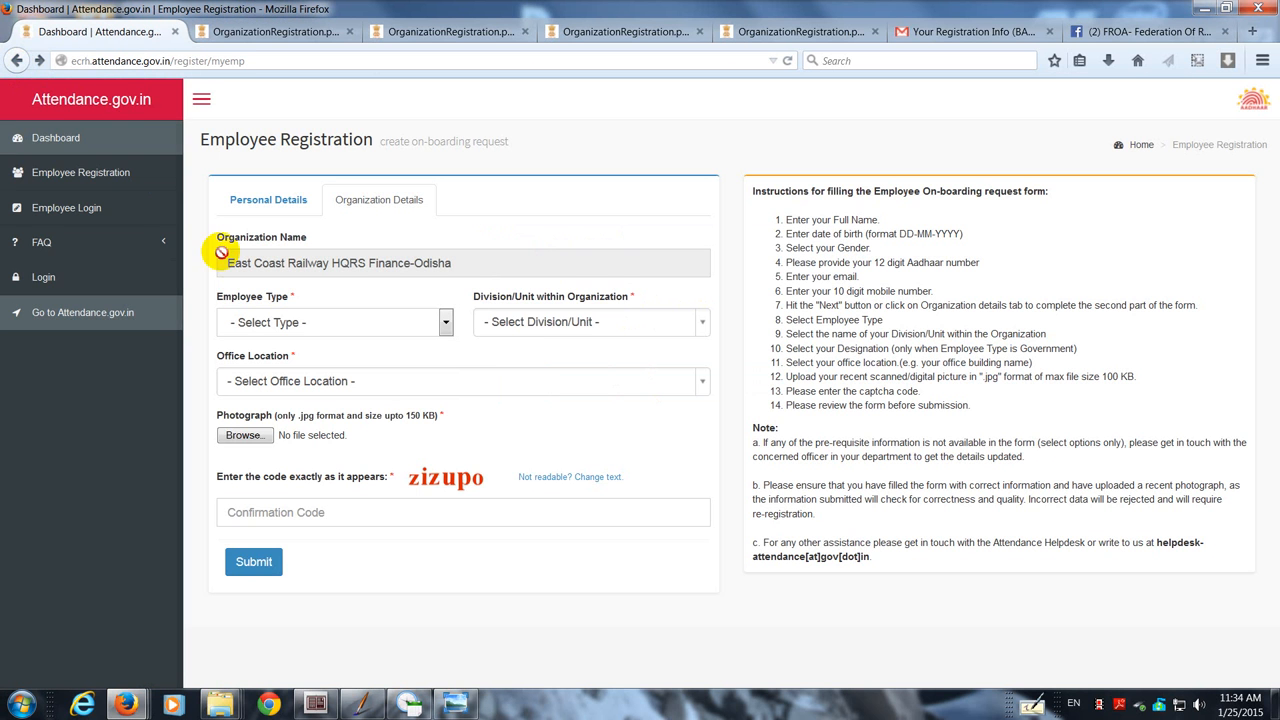
mouse_move(140, 235)
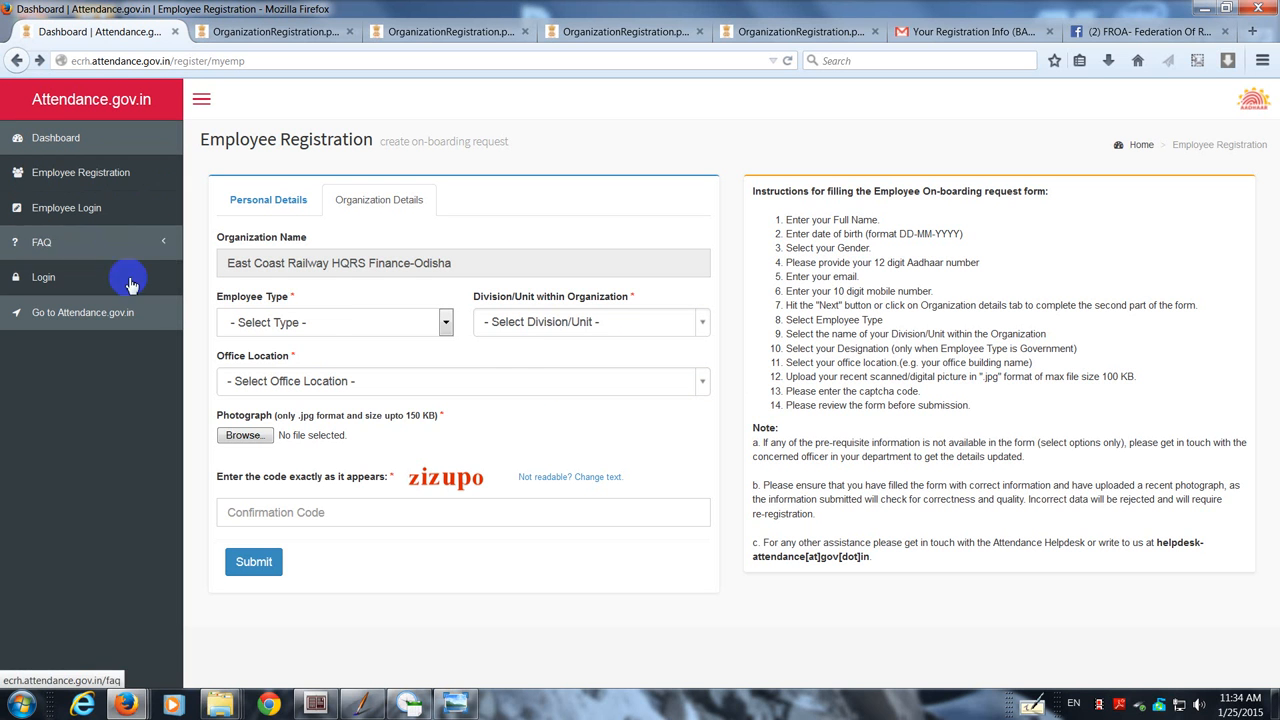
mouse_move(290, 315)
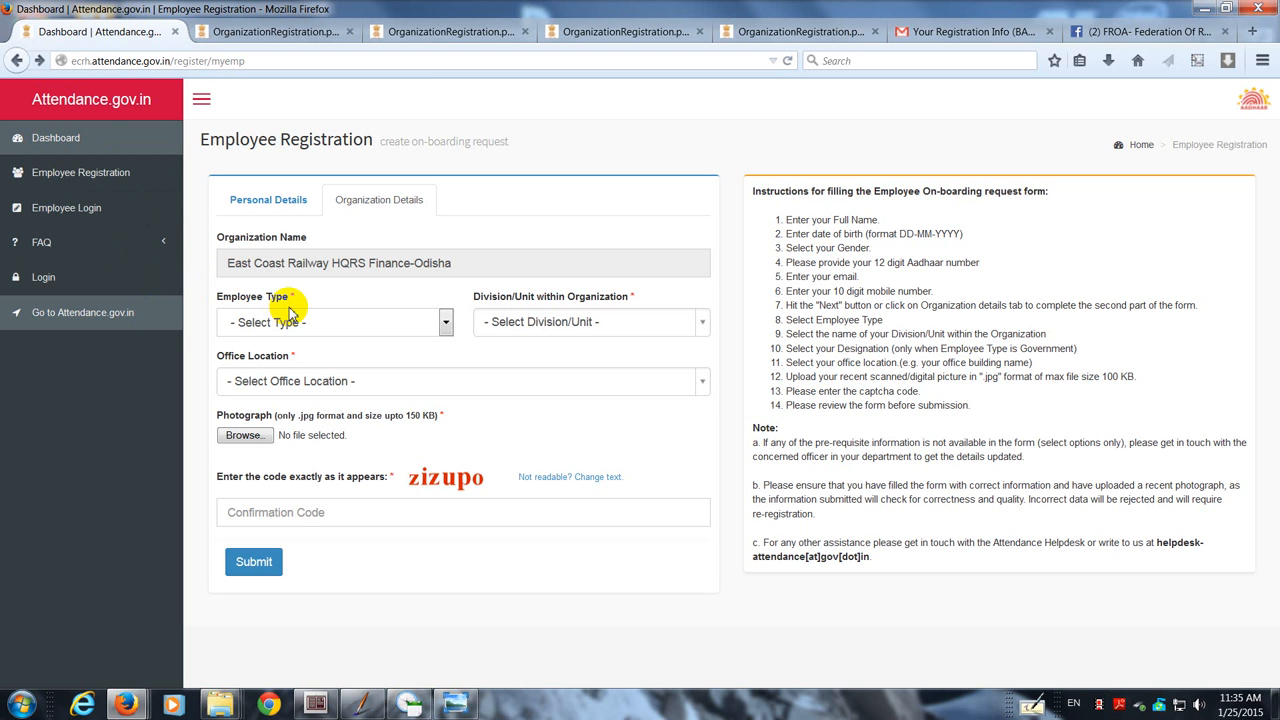
mouse_move(322, 356)
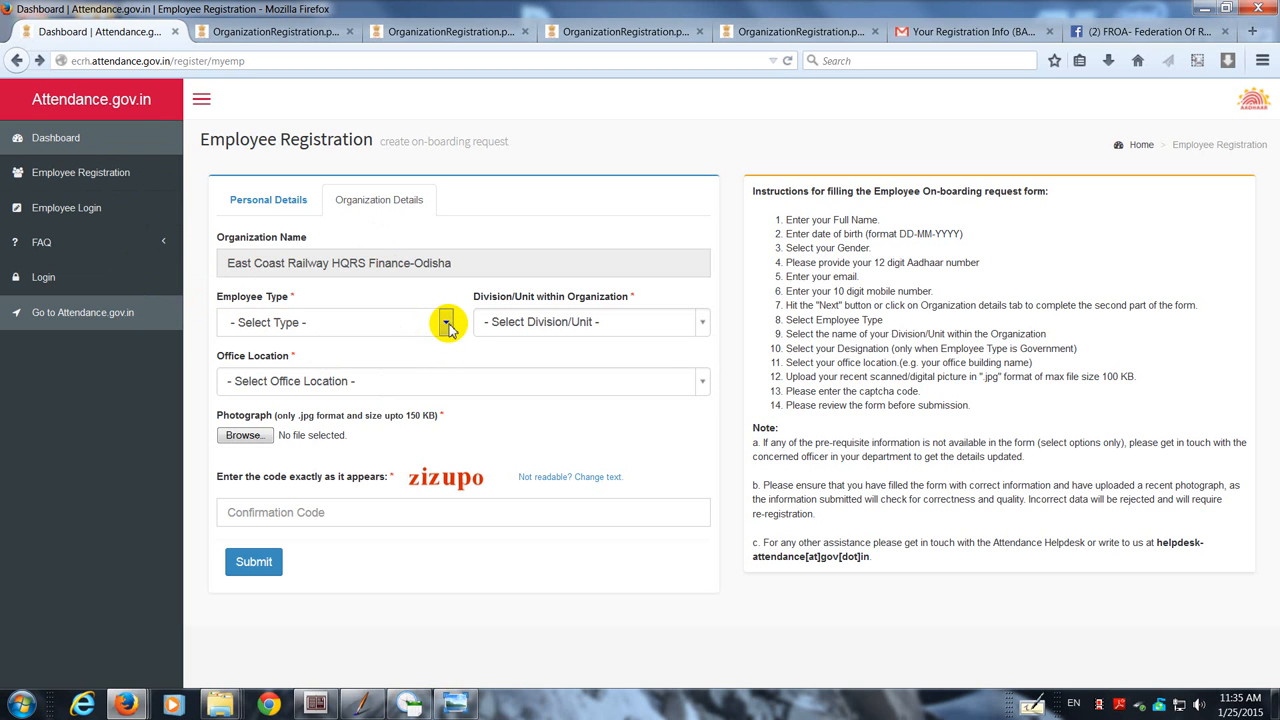
mouse_move(768, 347)
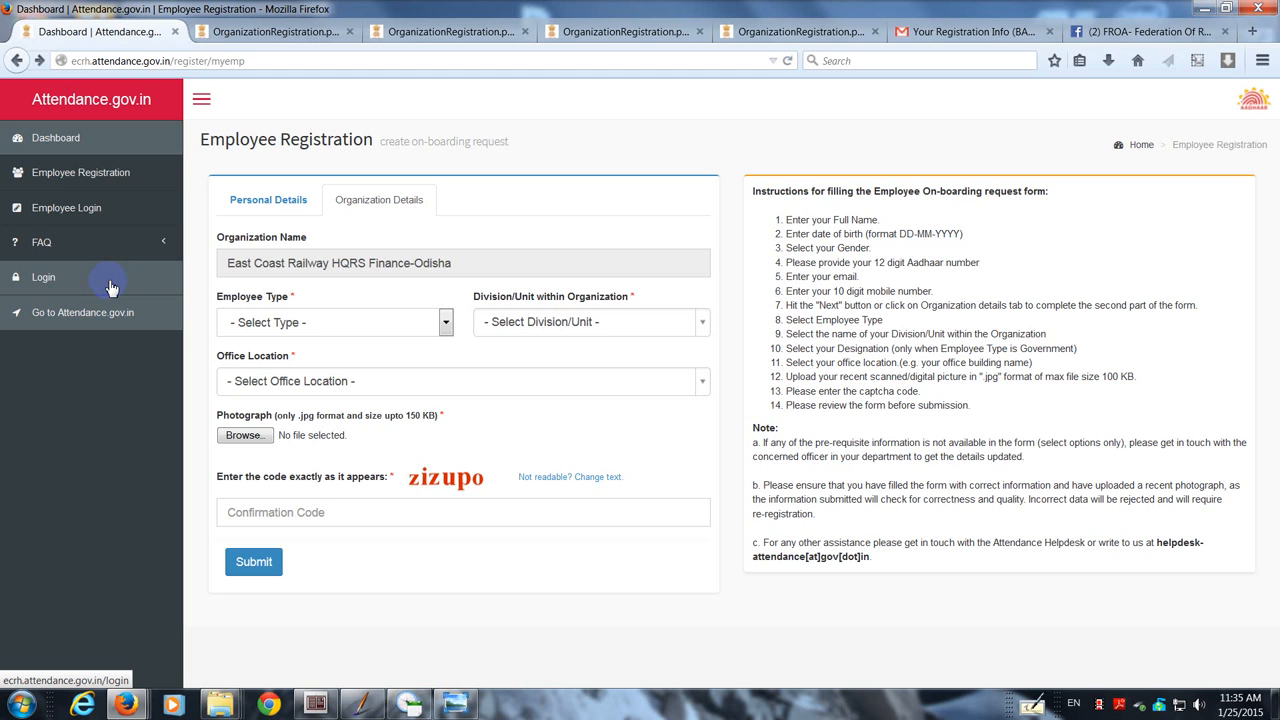
mouse_move(70, 287)
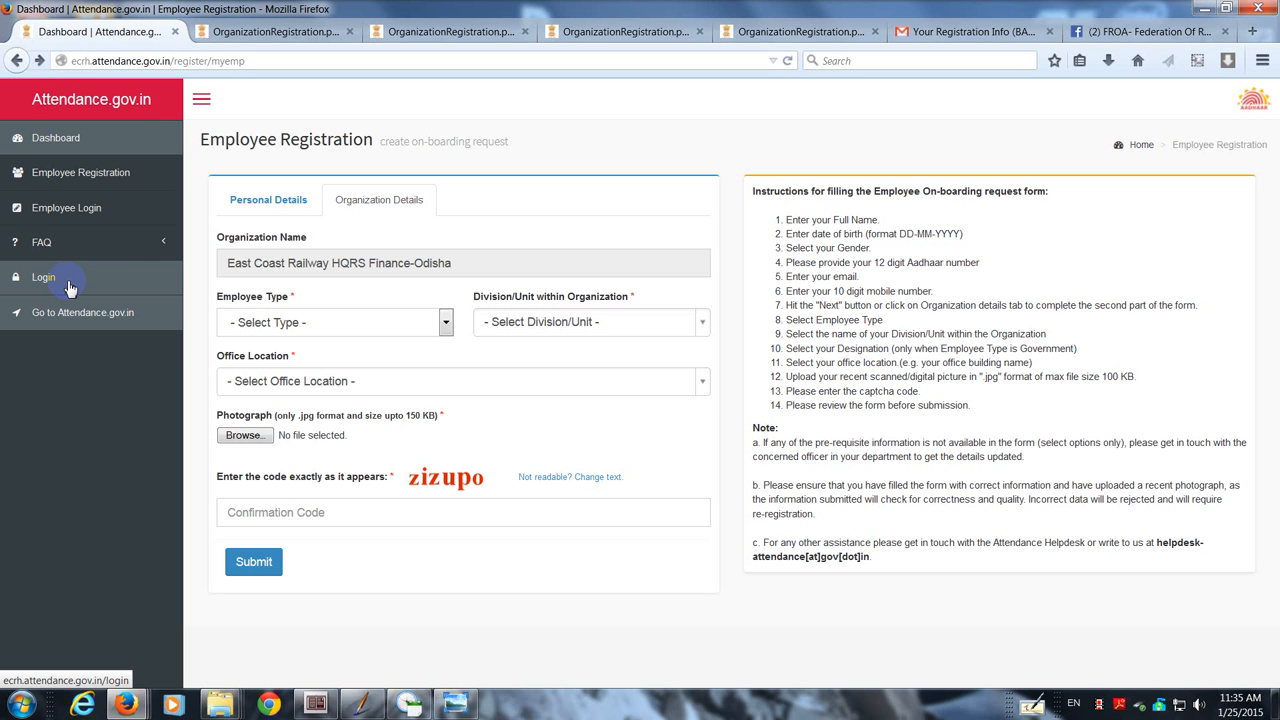
- Sign in as the nodal officer to the BAS Management Console
left_click(43, 277)
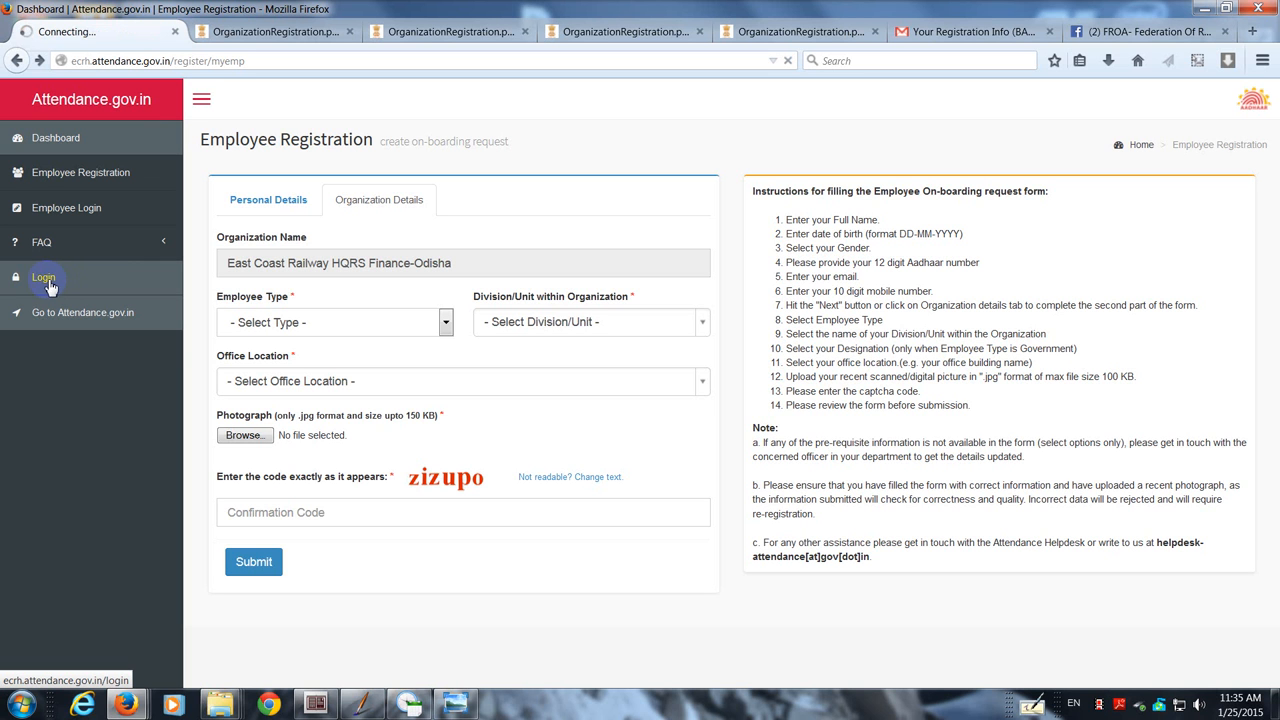
left_click(43, 277)
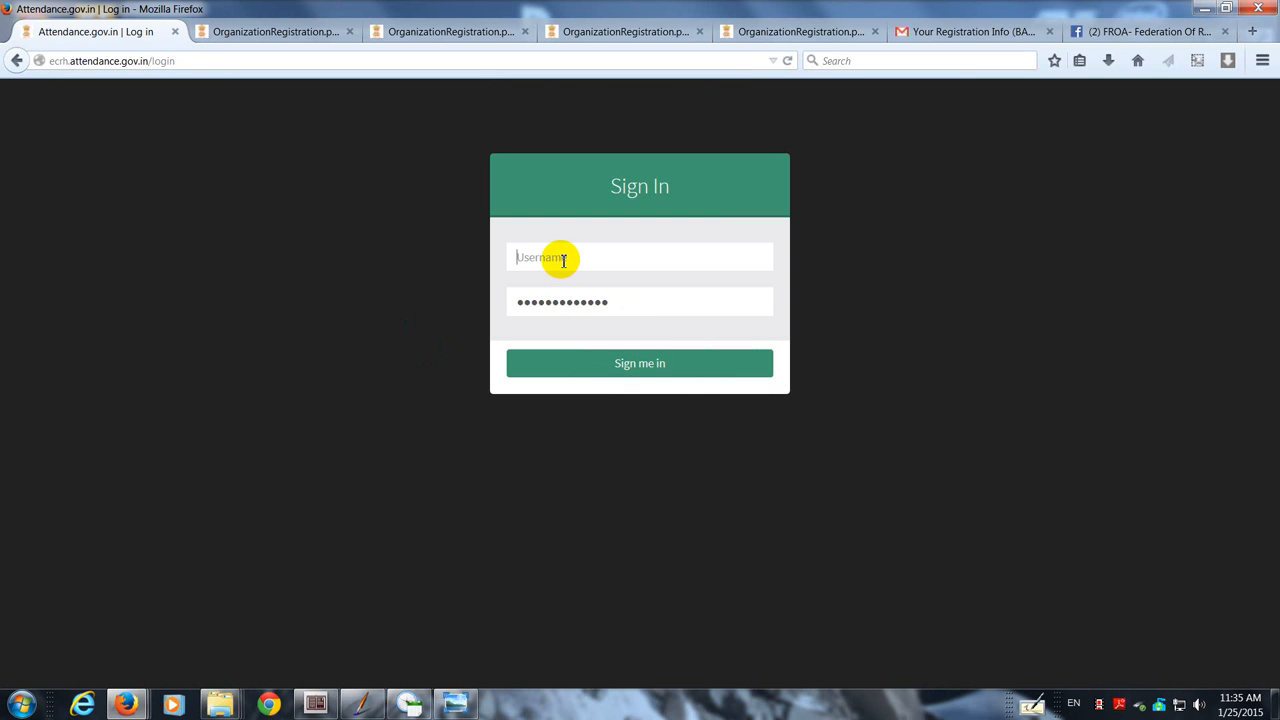
type("crh")
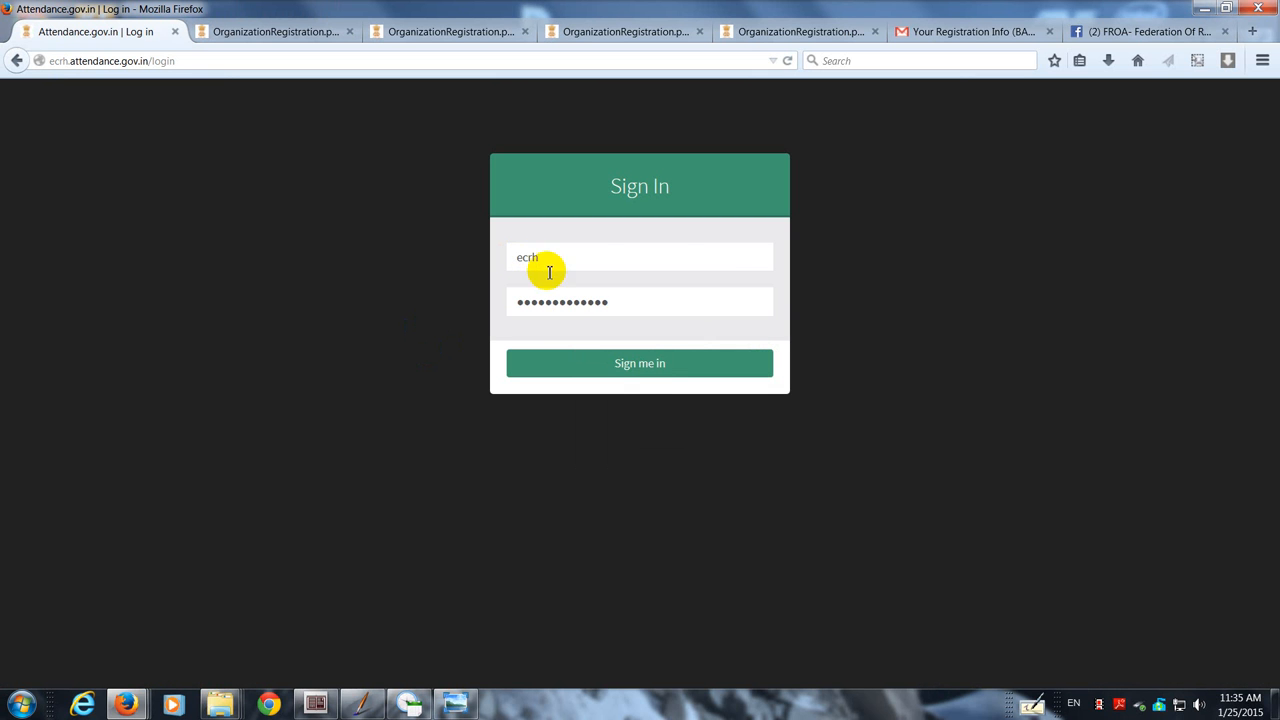
left_click(639, 362)
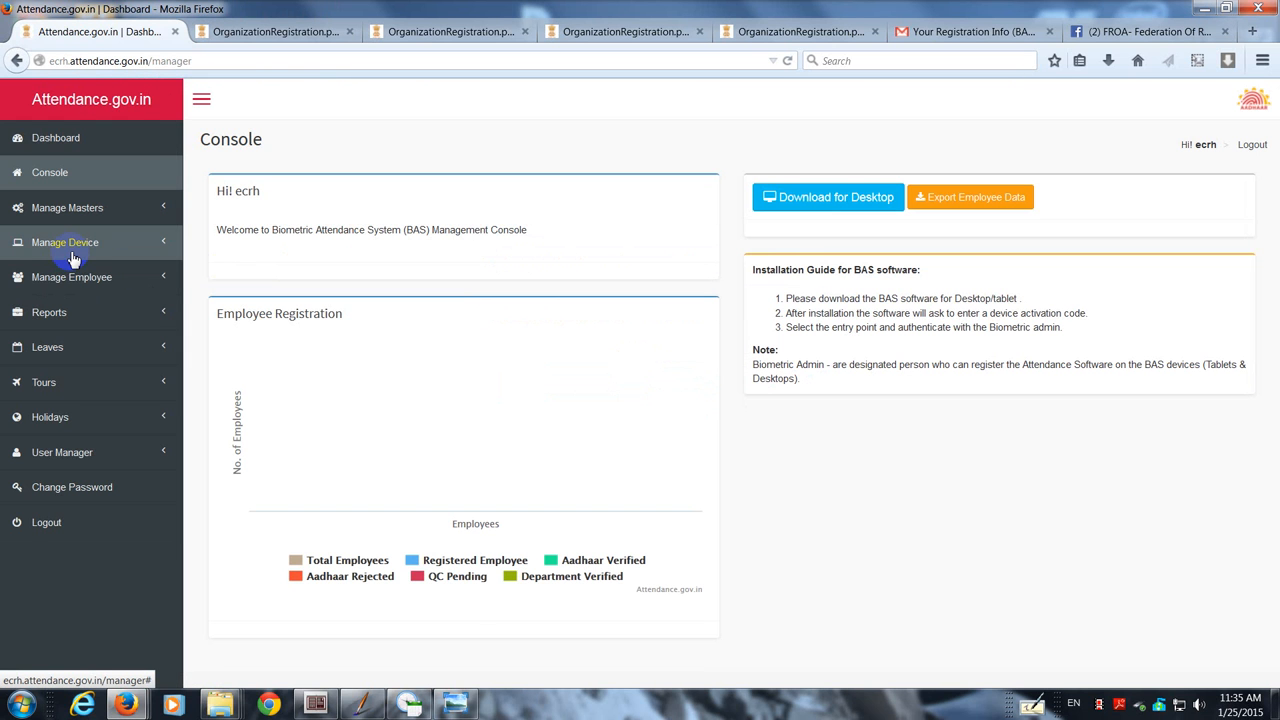
mouse_move(71, 277)
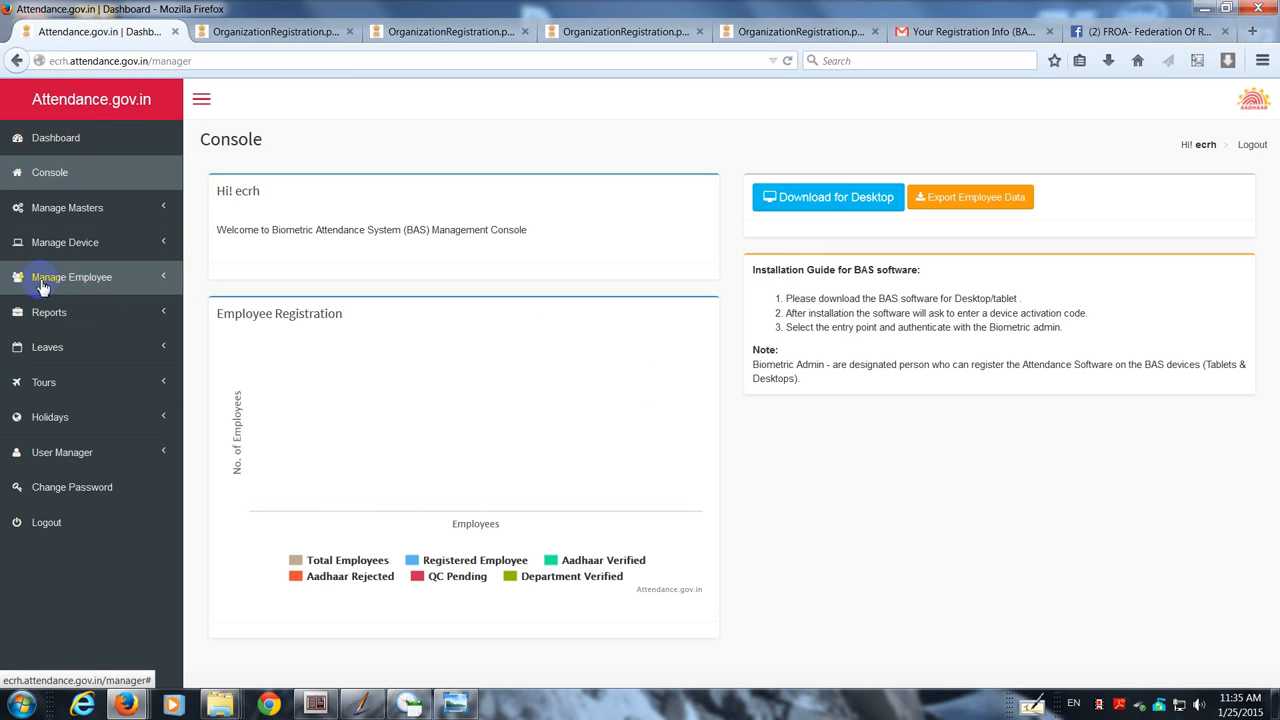
- Open Employee New Request under Manage Employee to show the pending on-boarding request
left_click(71, 277)
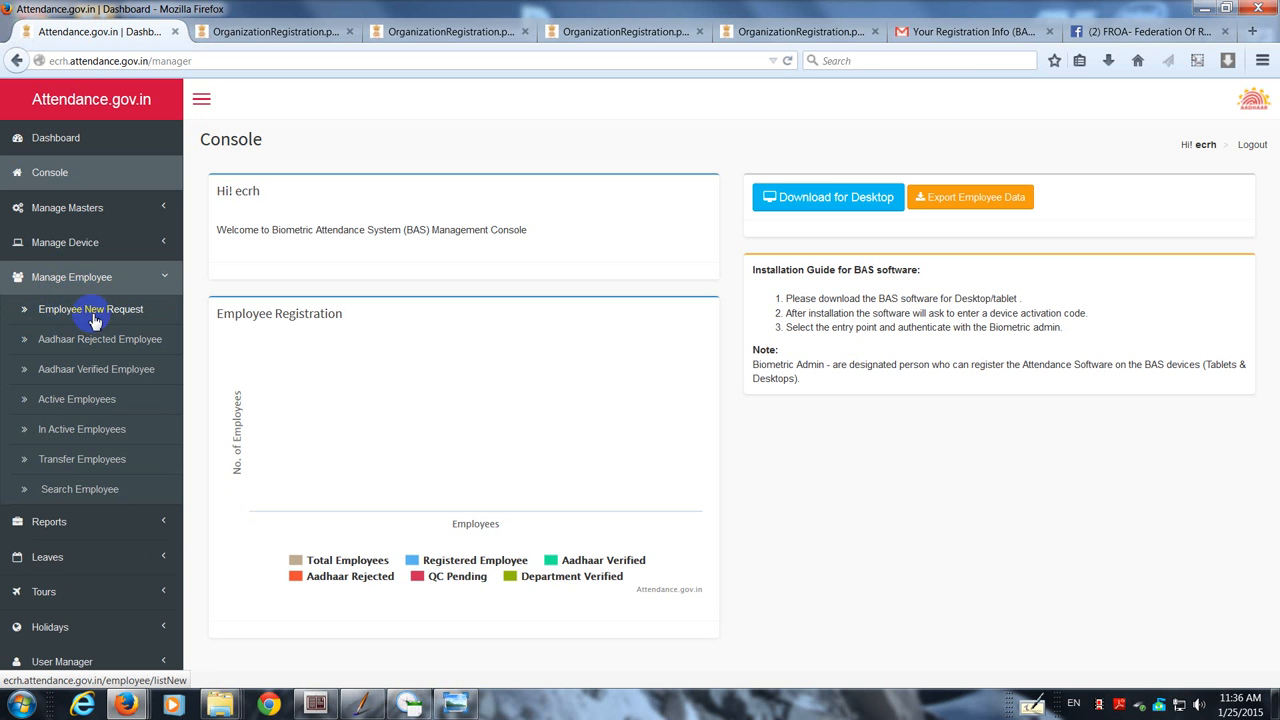
mouse_move(55, 309)
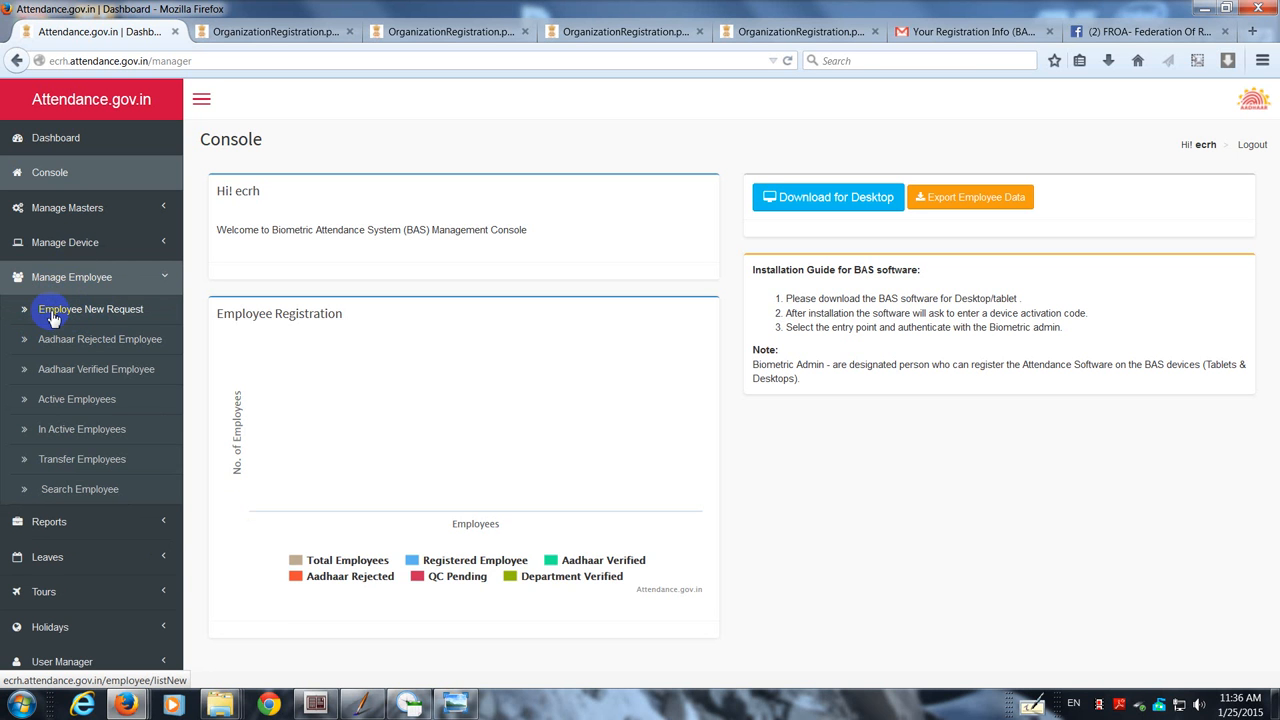
left_click(90, 309)
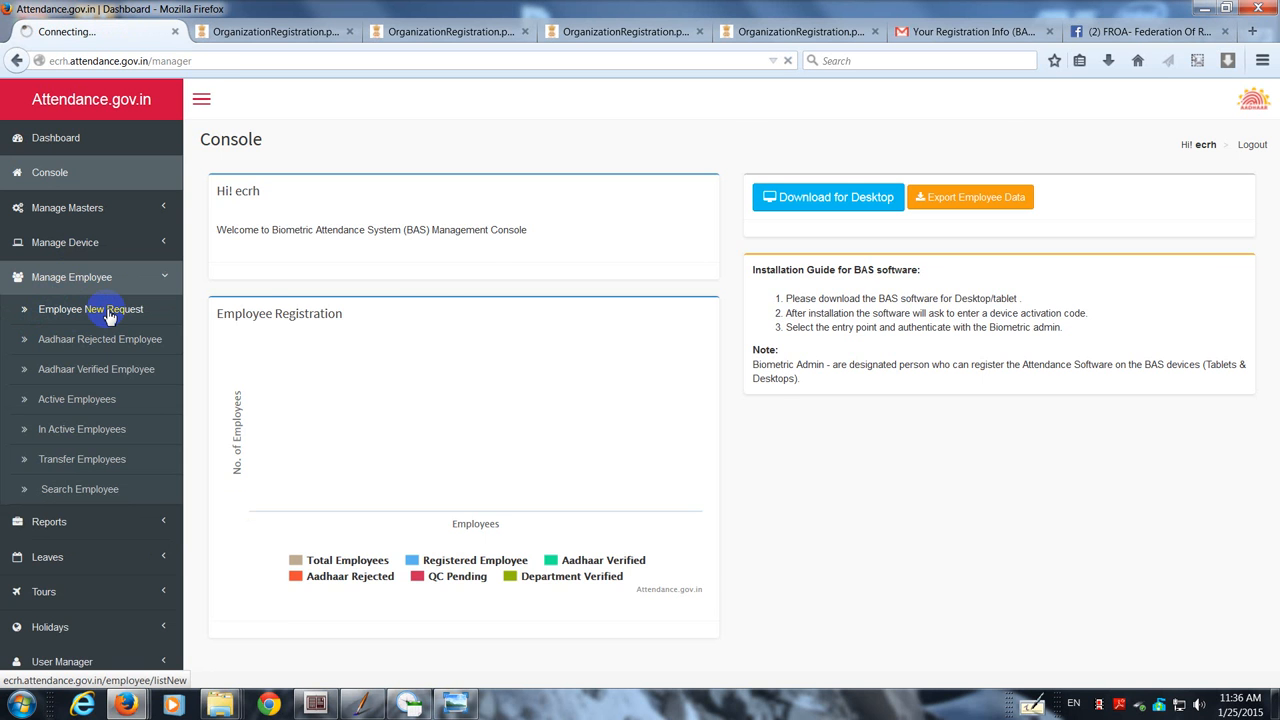
left_click(90, 308)
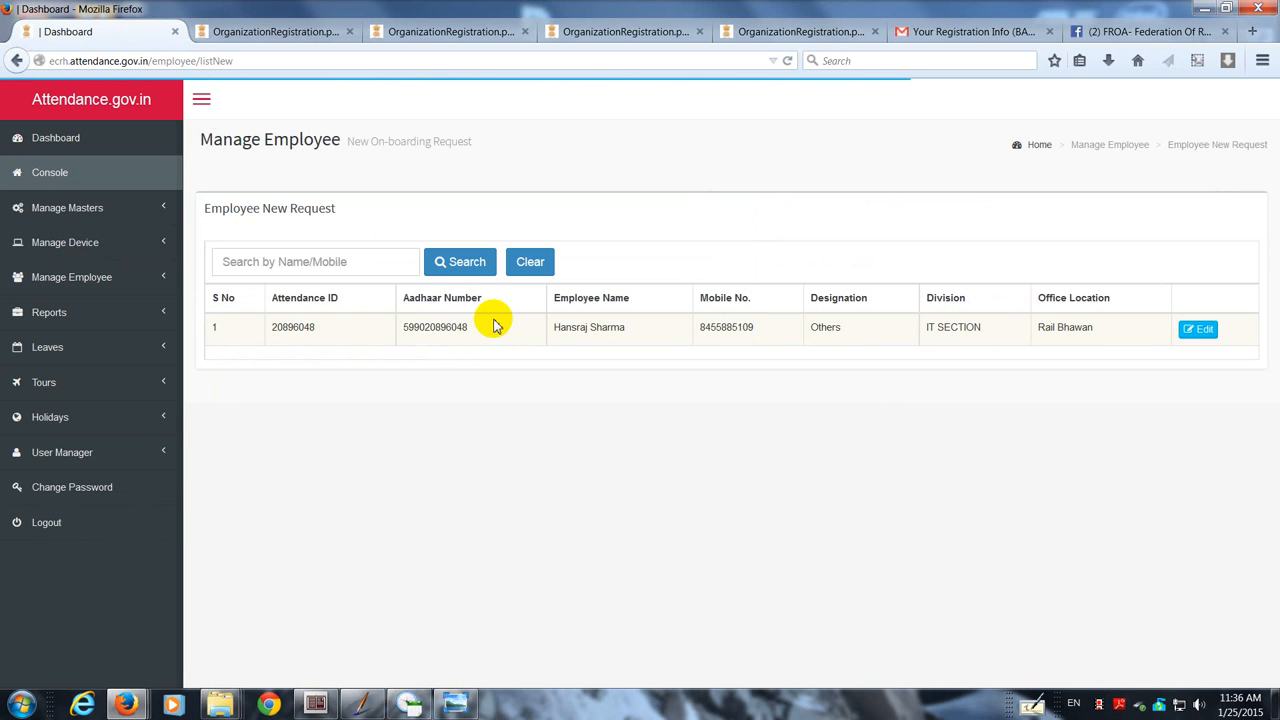
mouse_move(750, 360)
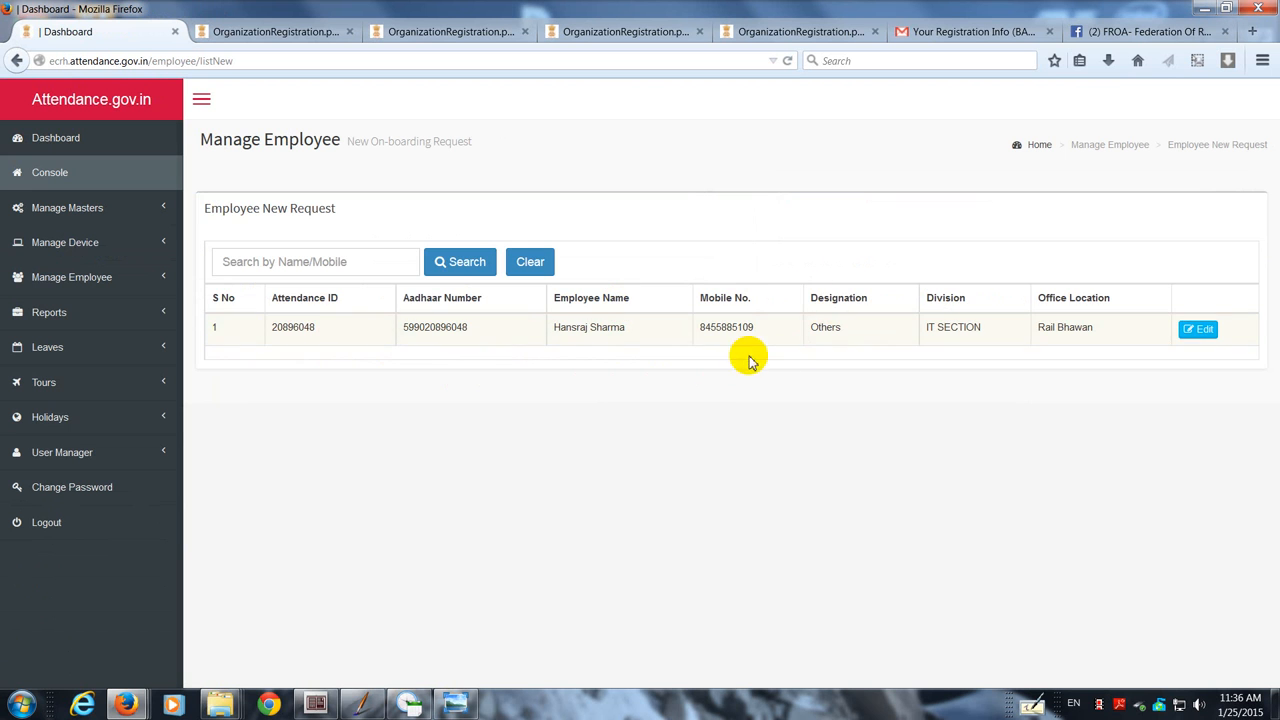
mouse_move(903, 385)
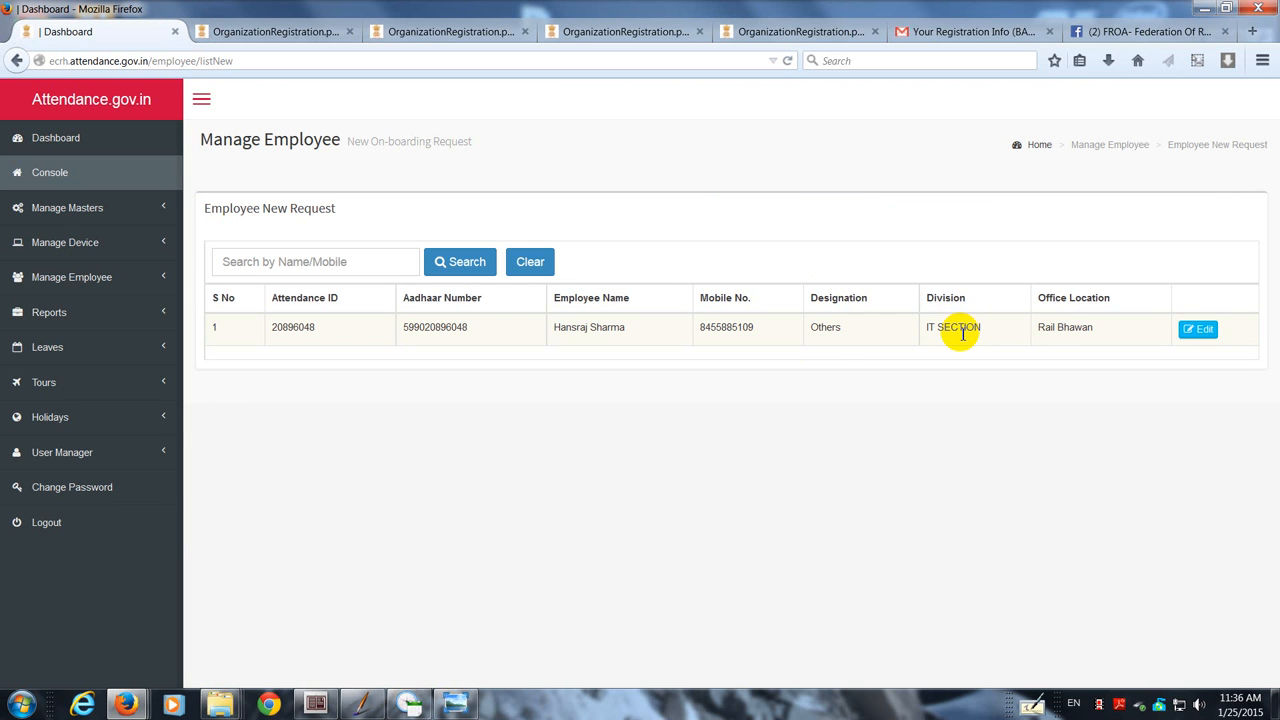
mouse_move(538, 345)
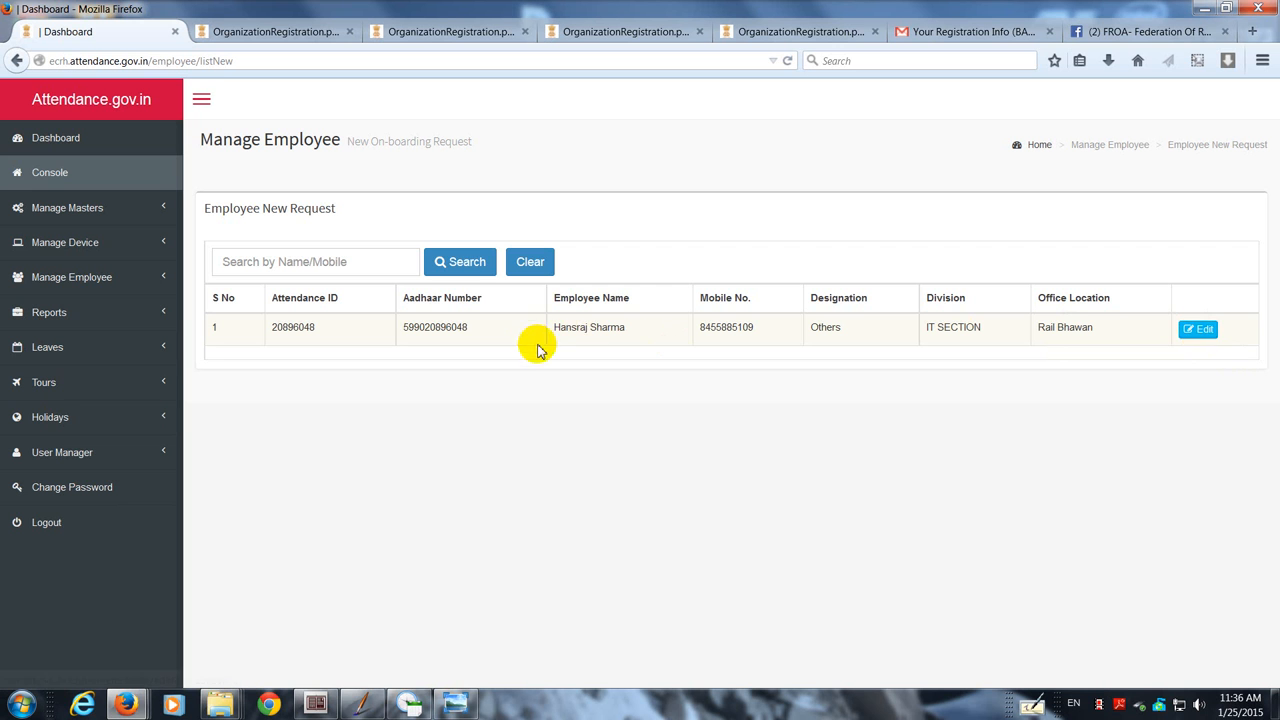
mouse_move(770, 372)
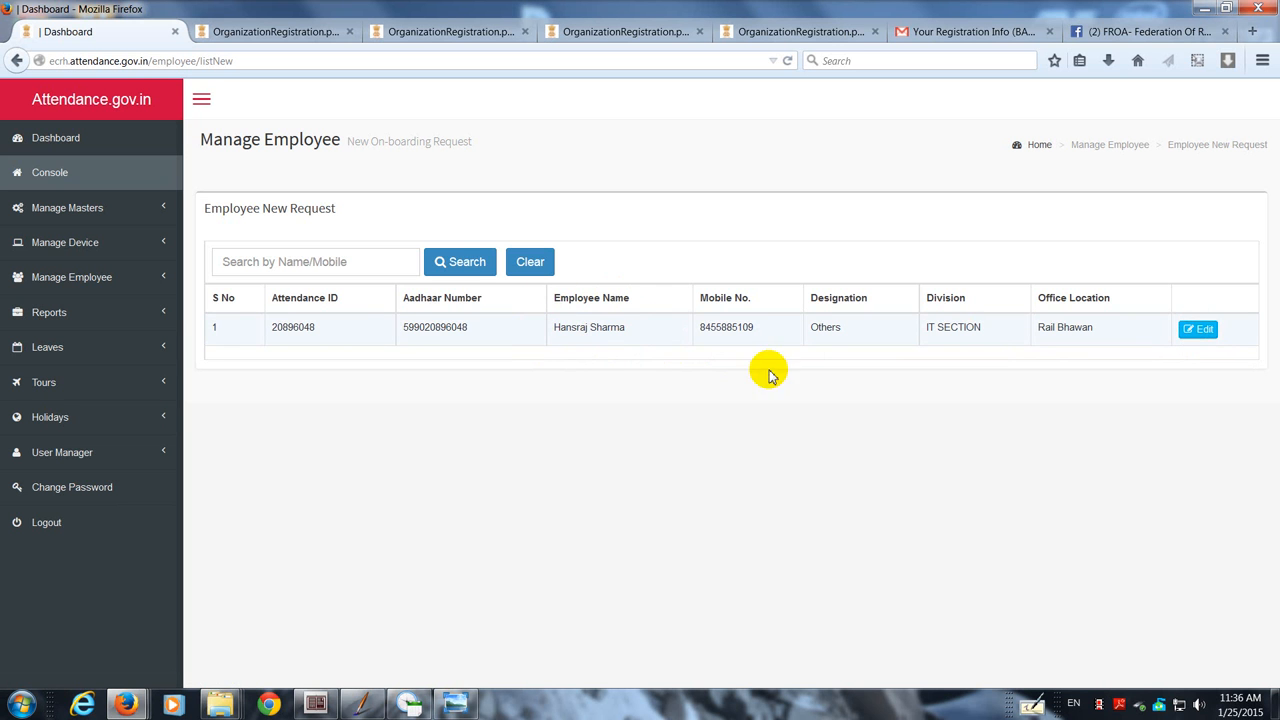